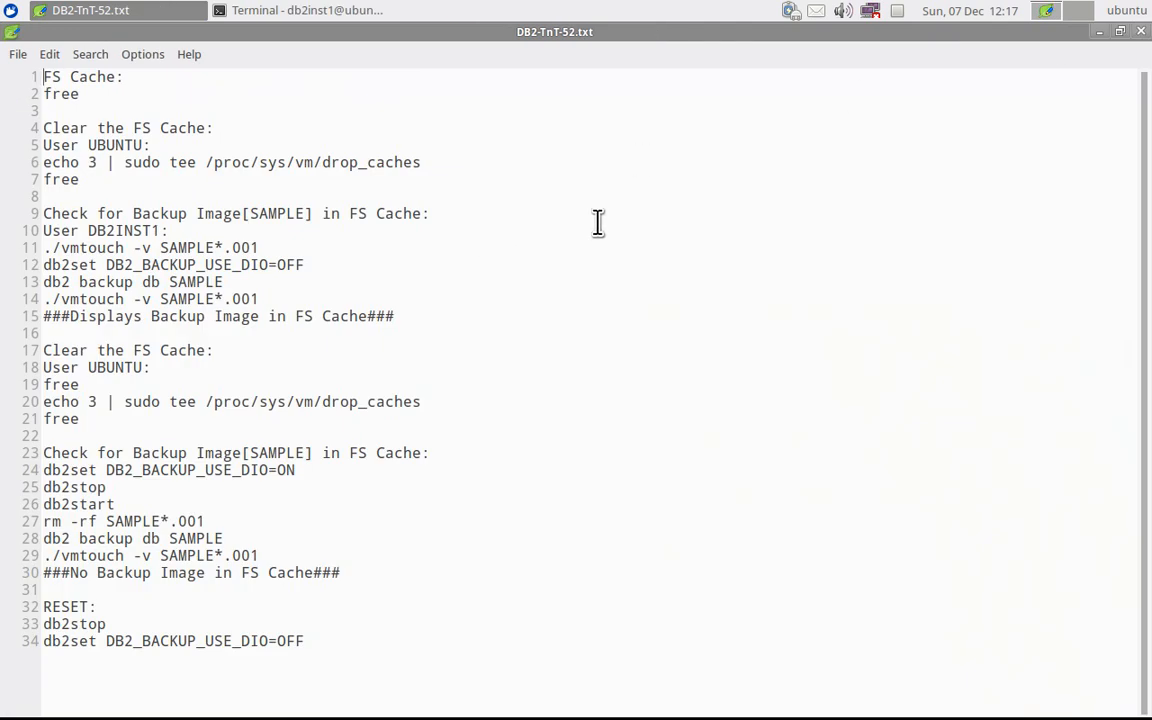
pyautogui.moveTo(308, 10)
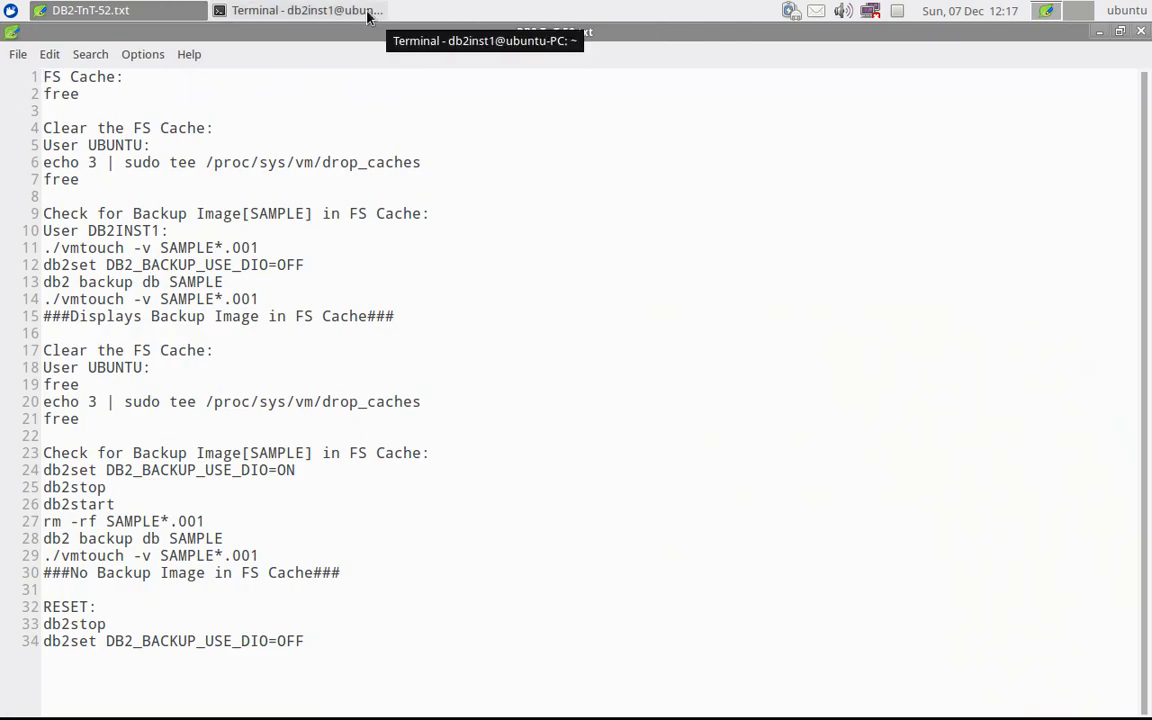
# Step: Run free in the ubuntu session to read the current cached memory
pyautogui.click(300, 10)
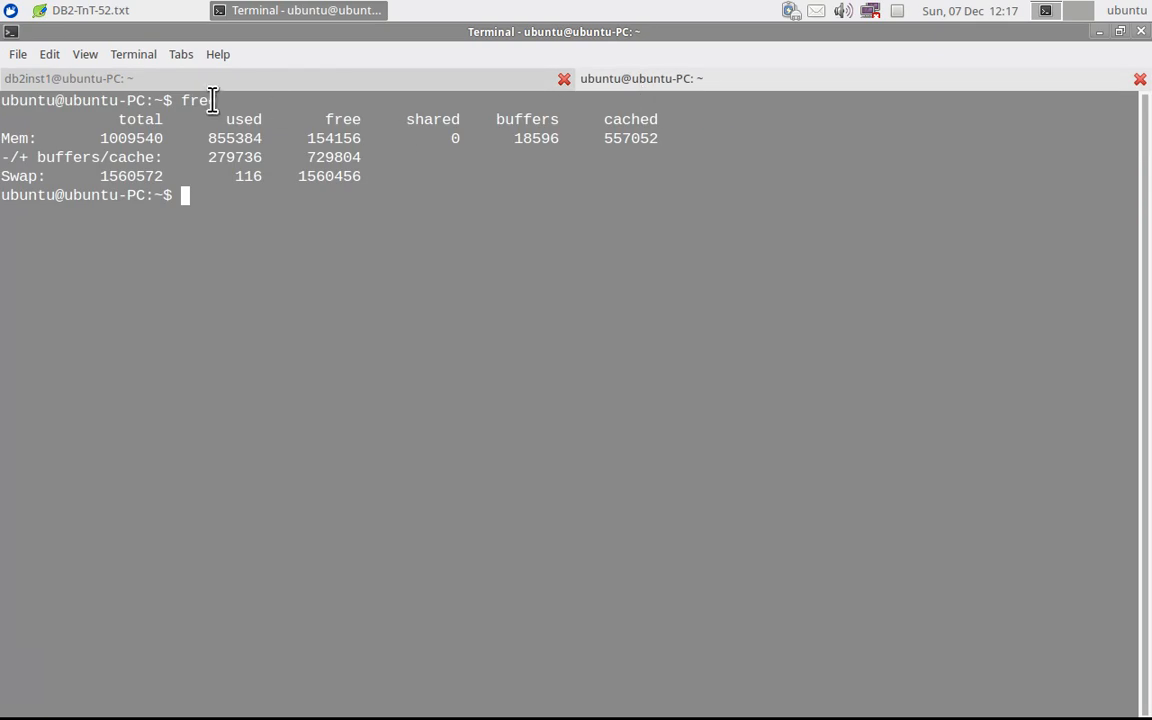
pyautogui.write('free')
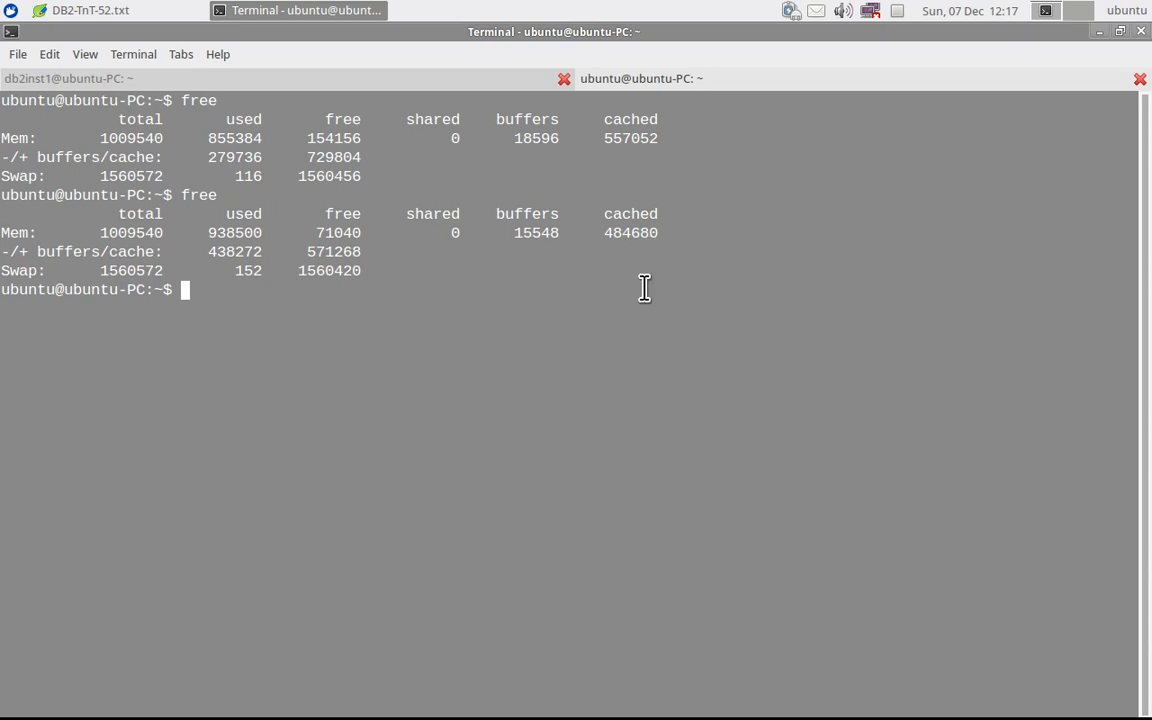
pyautogui.moveTo(648, 296)
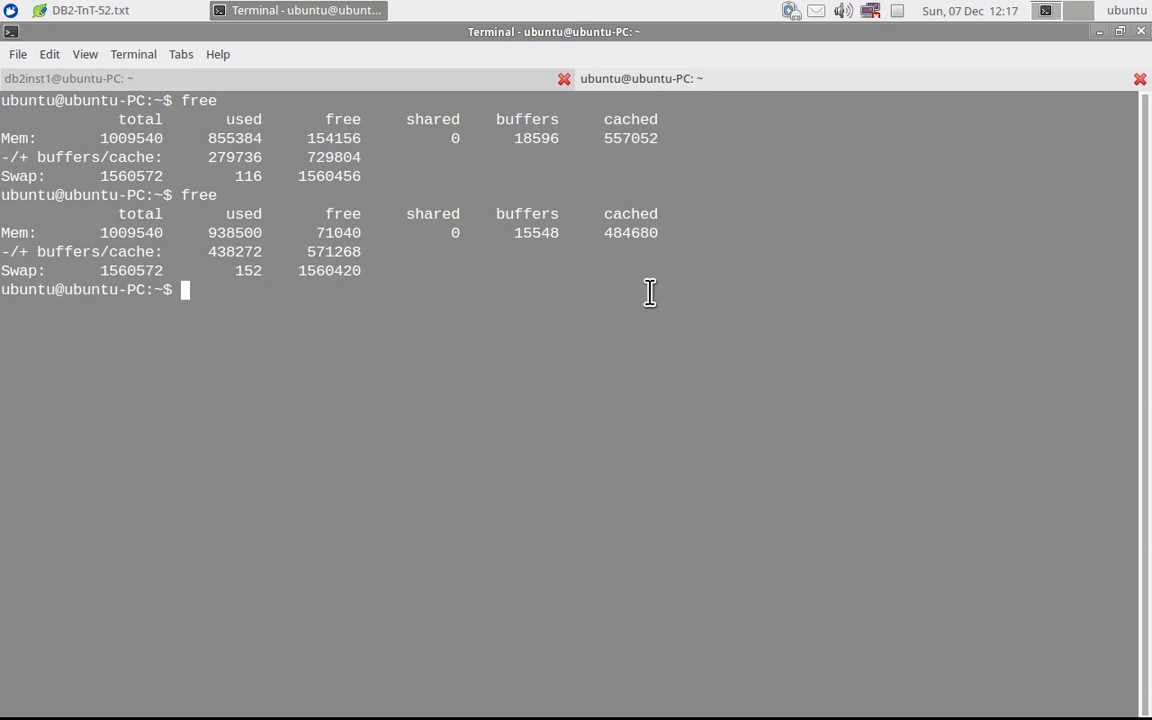
pyautogui.moveTo(648, 236)
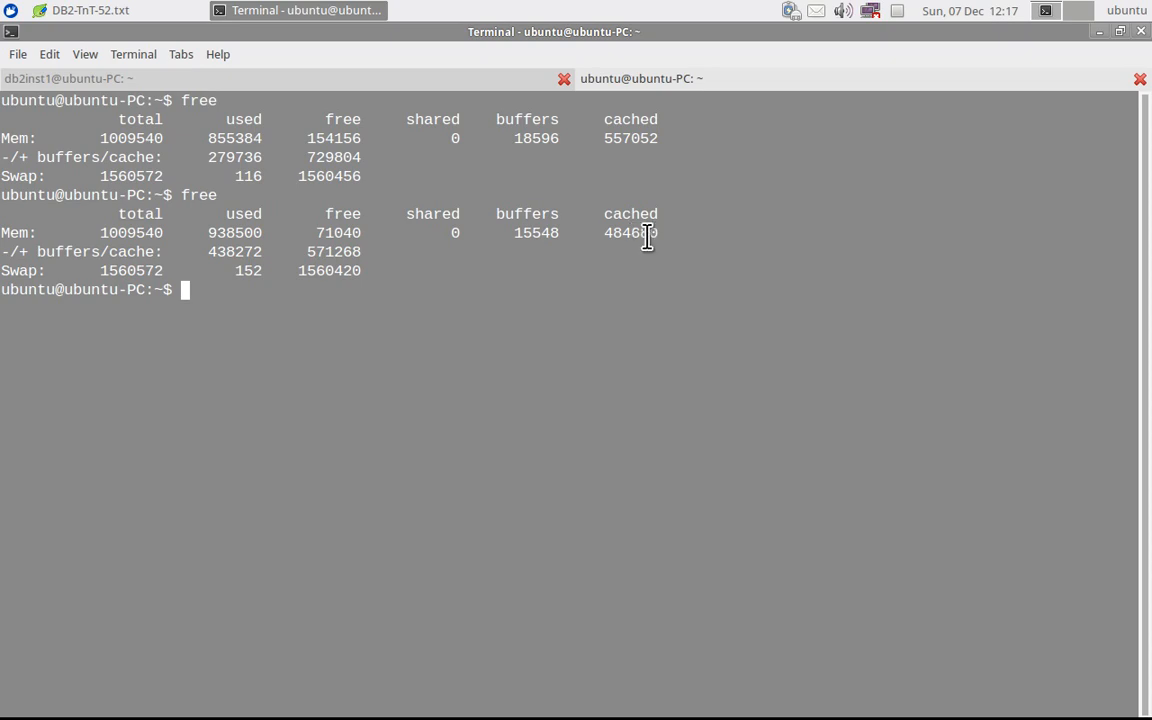
pyautogui.moveTo(110, 10)
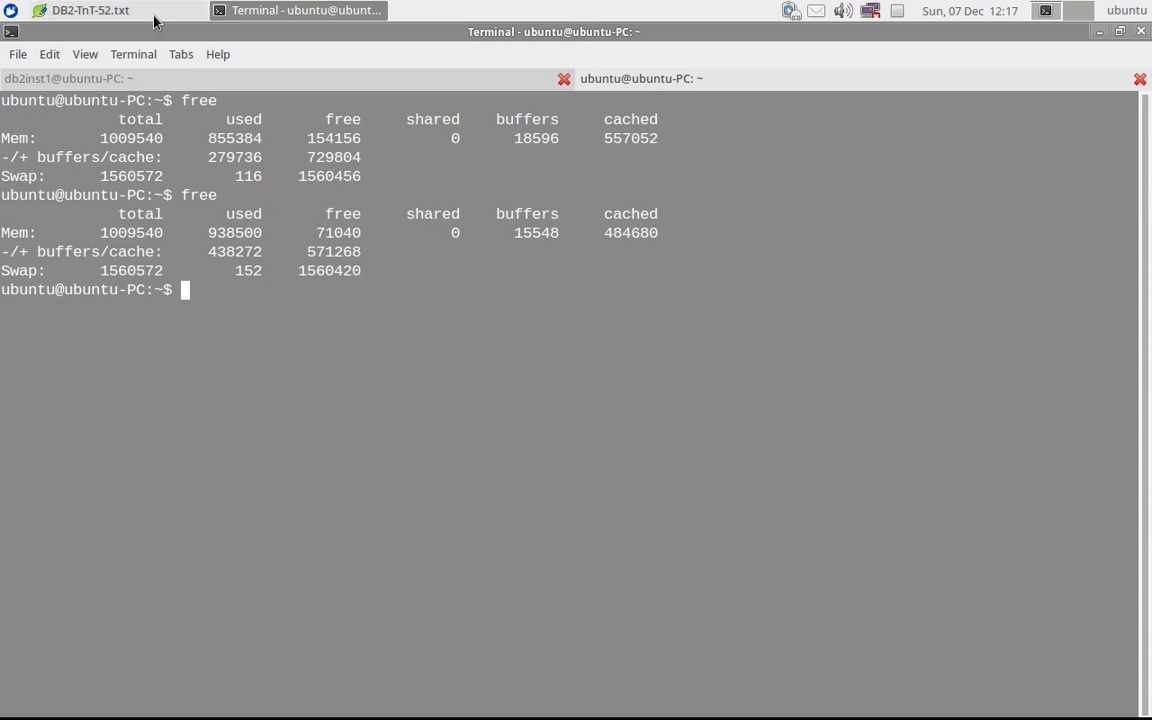
# Step: Drop the page cache via echo 3 | sudo tee /proc/sys/vm/drop_caches, then run free again
pyautogui.click(90, 10)
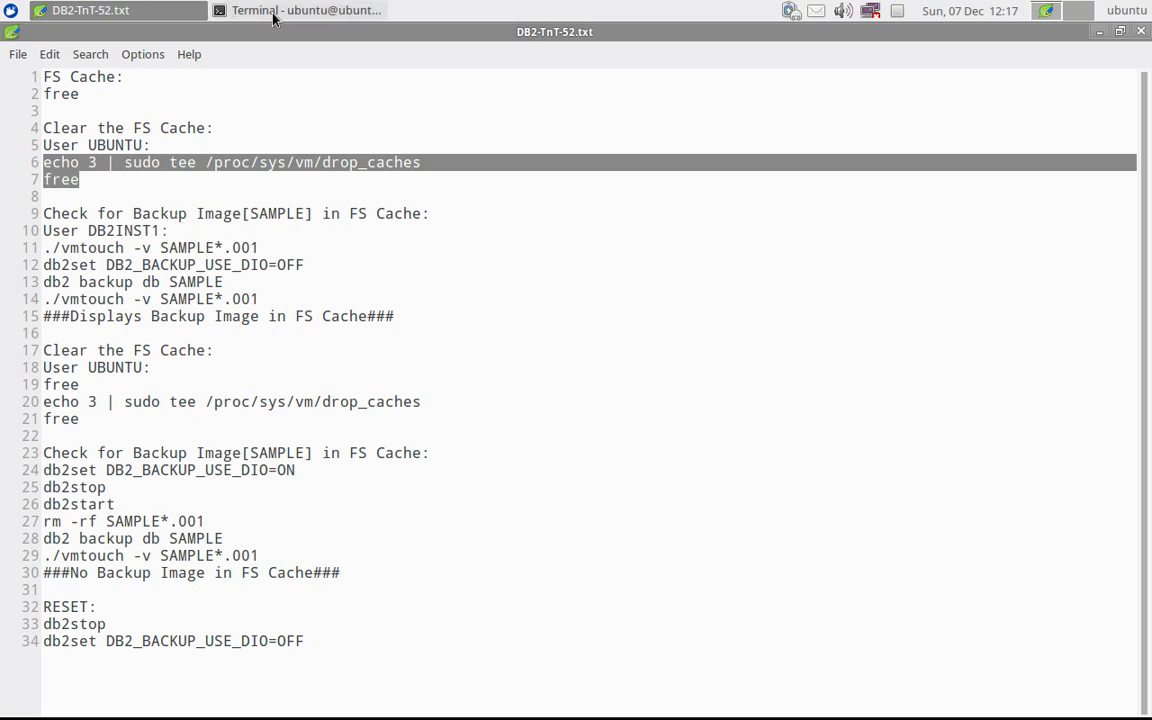
pyautogui.click(296, 10)
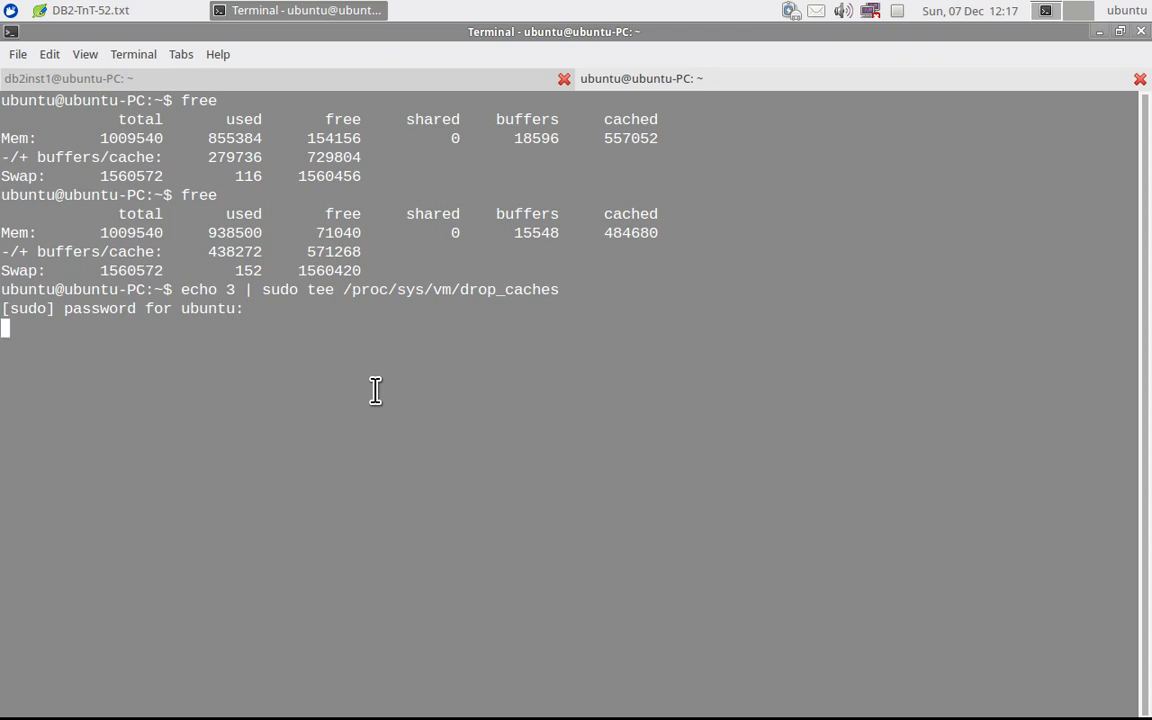
pyautogui.press('Return')
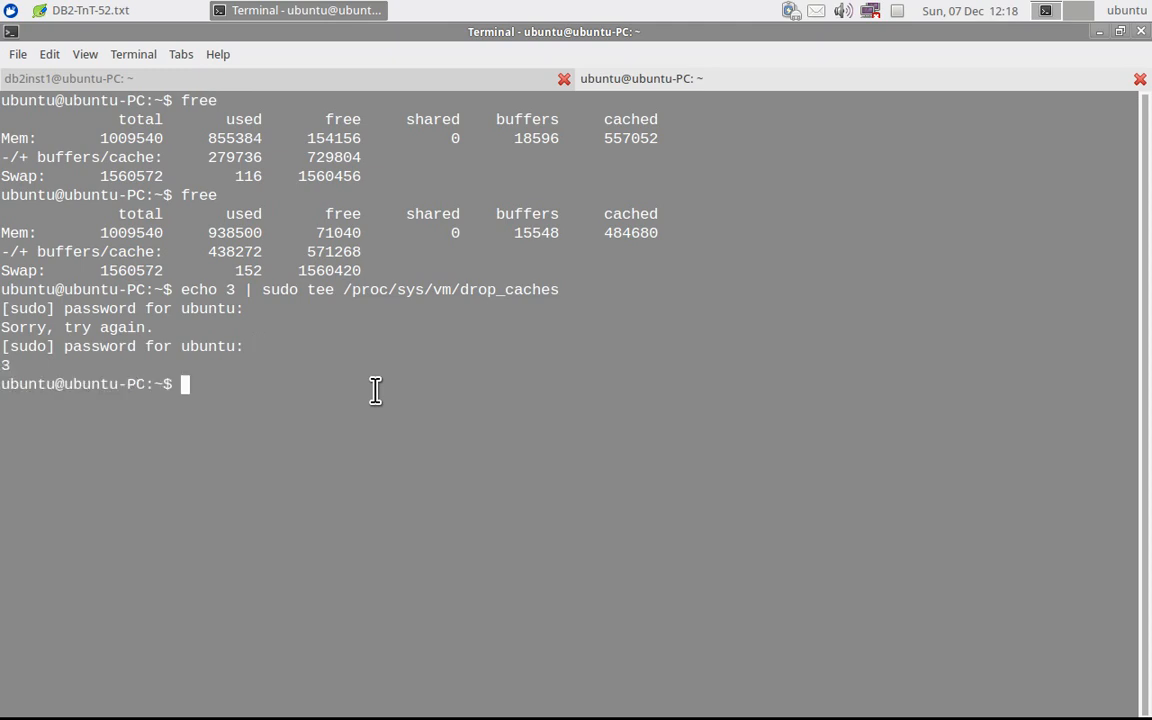
pyautogui.write('free')
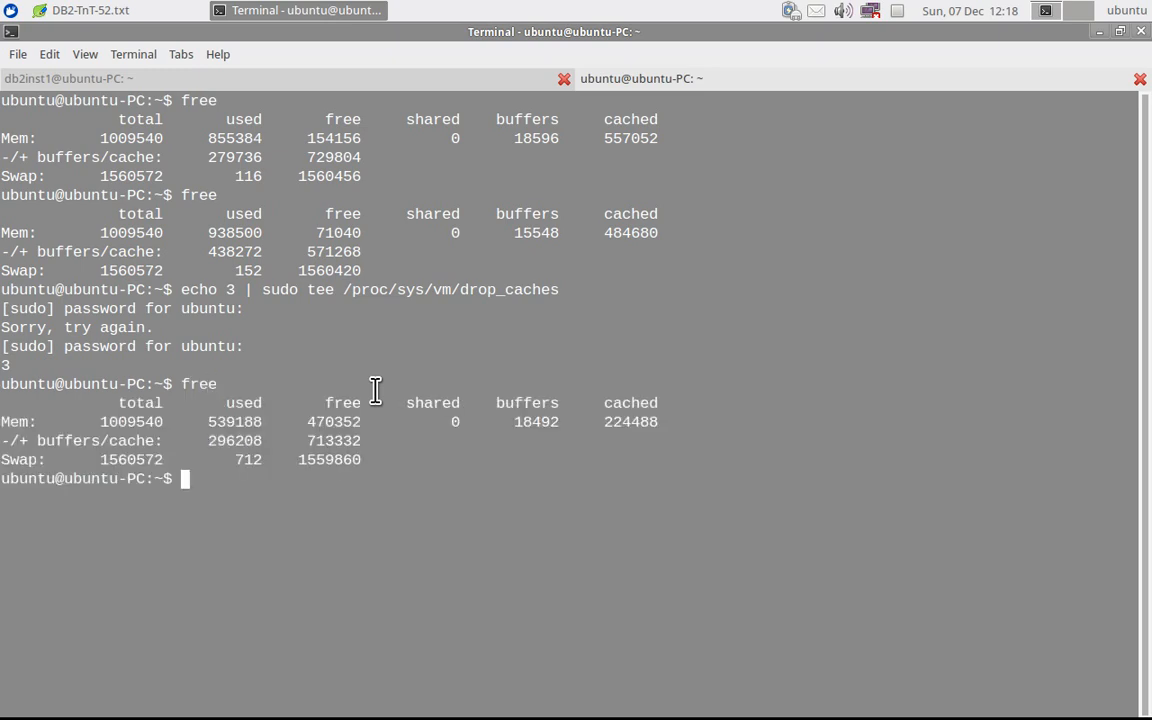
pyautogui.moveTo(470, 288)
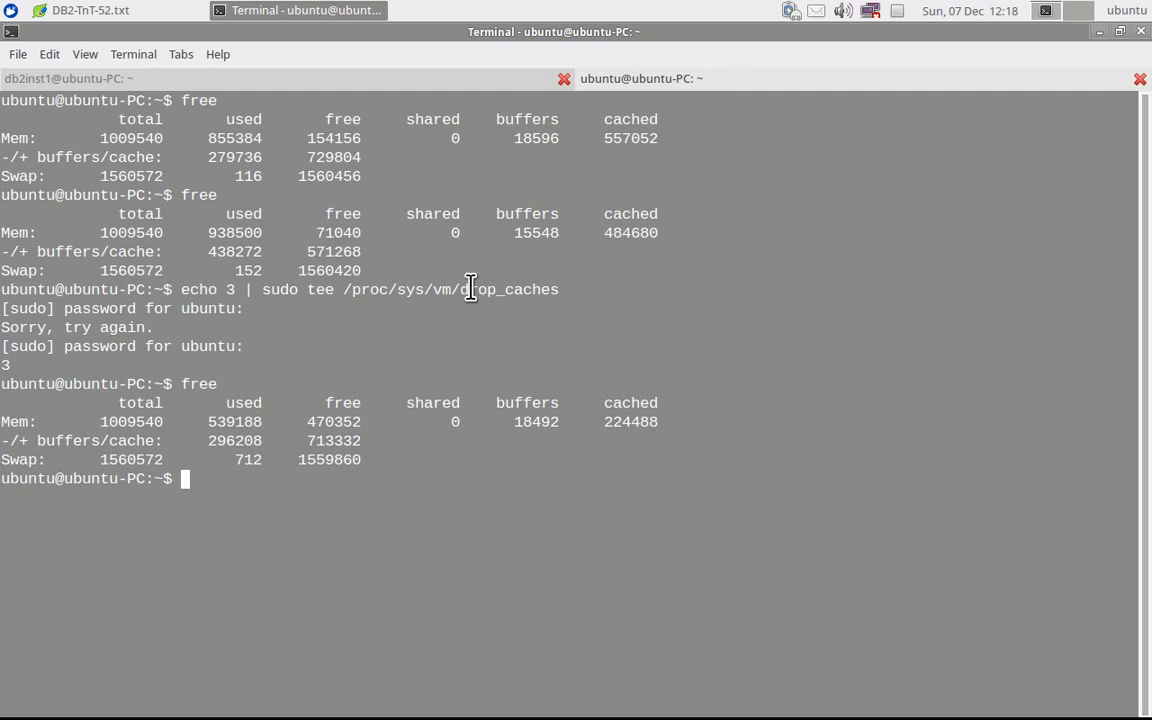
pyautogui.moveTo(350, 314)
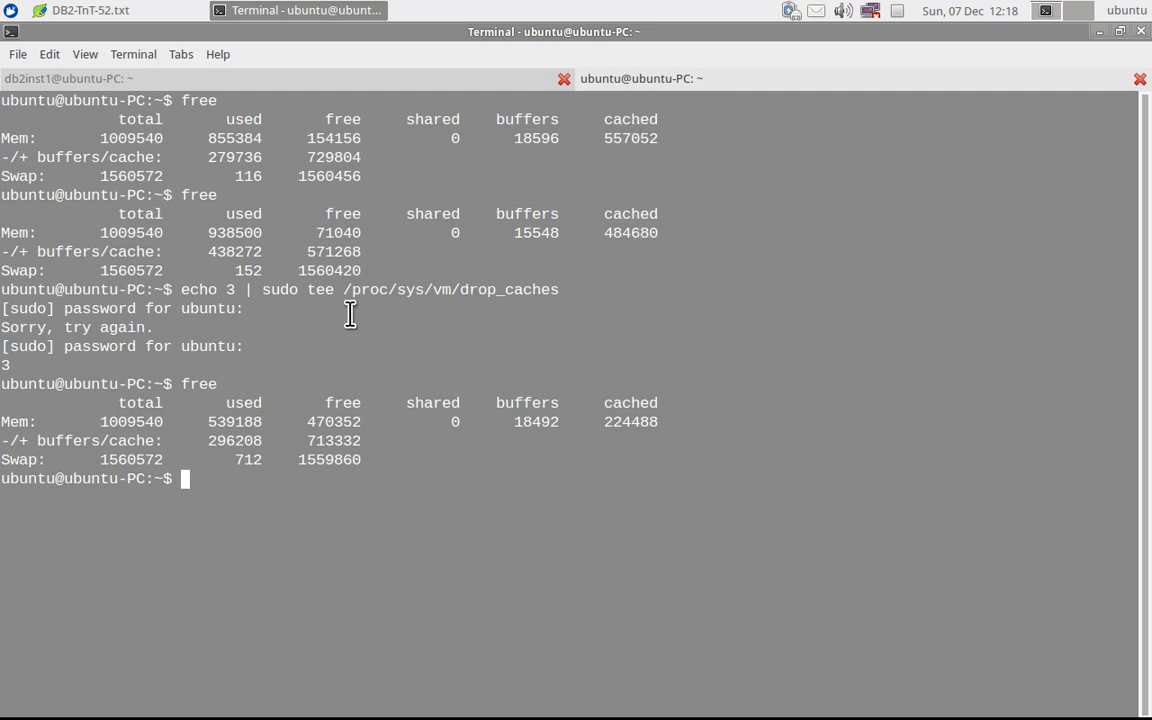
pyautogui.moveTo(524, 298)
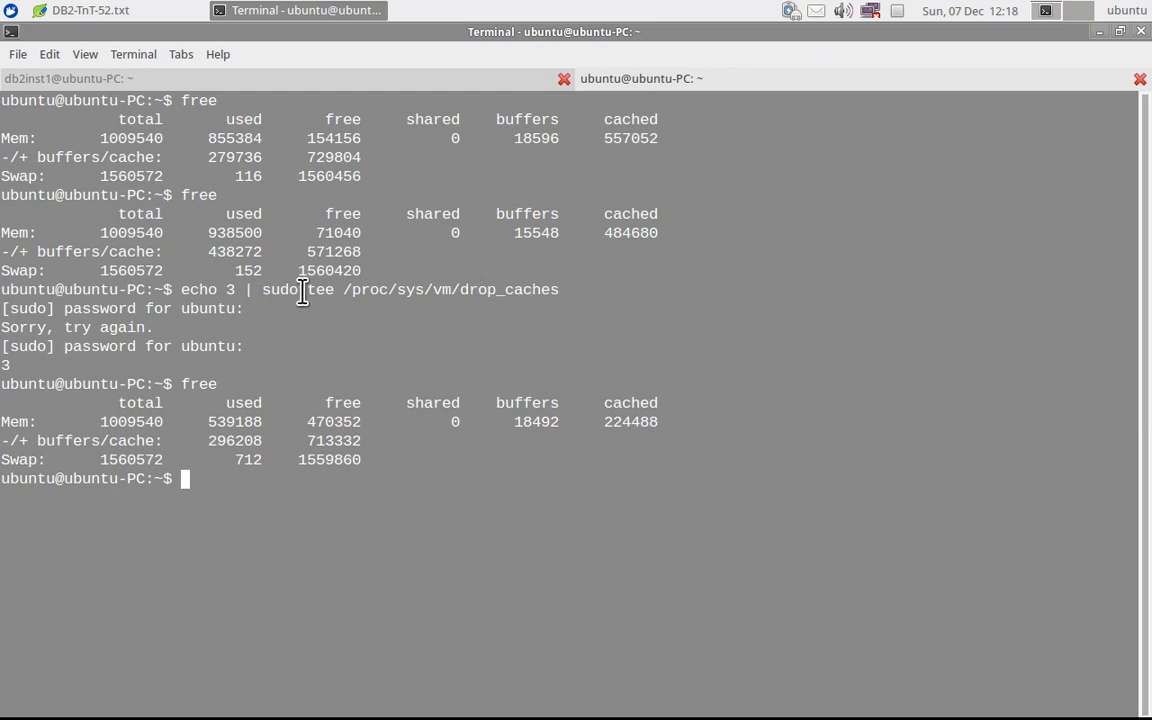
pyautogui.moveTo(636, 444)
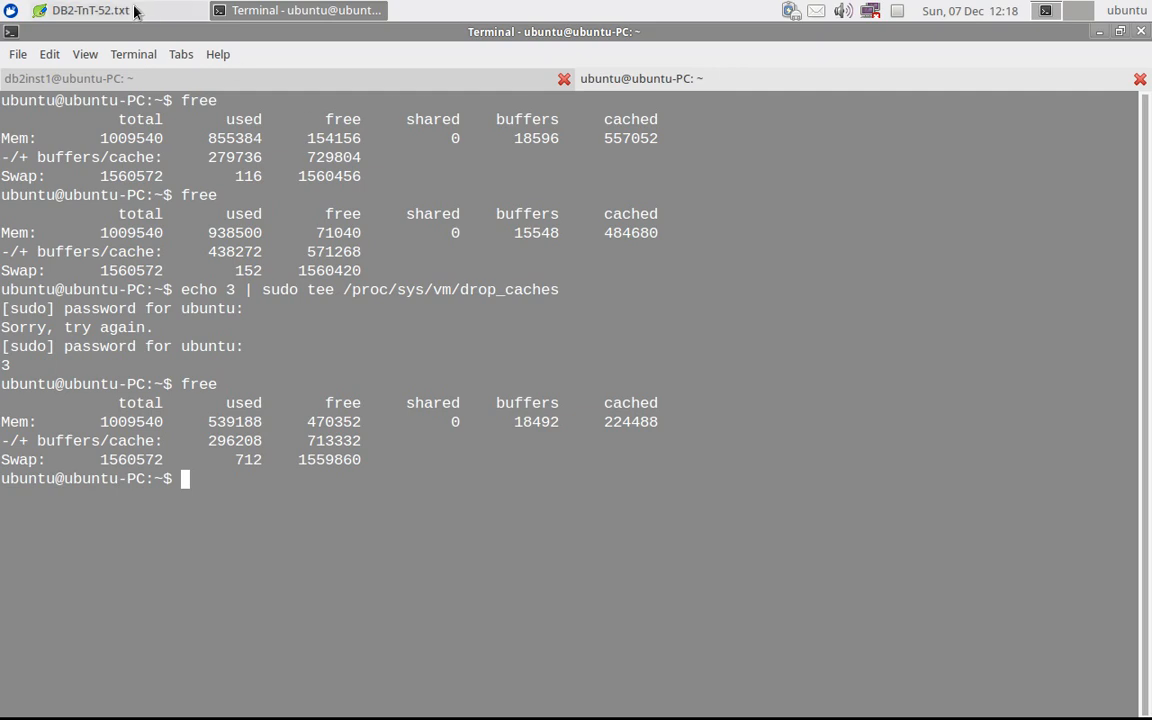
# Step: Run ./vmtouch -v SAMPLE*.001 as db2inst1, confirming no backup image exists yet
pyautogui.click(90, 10)
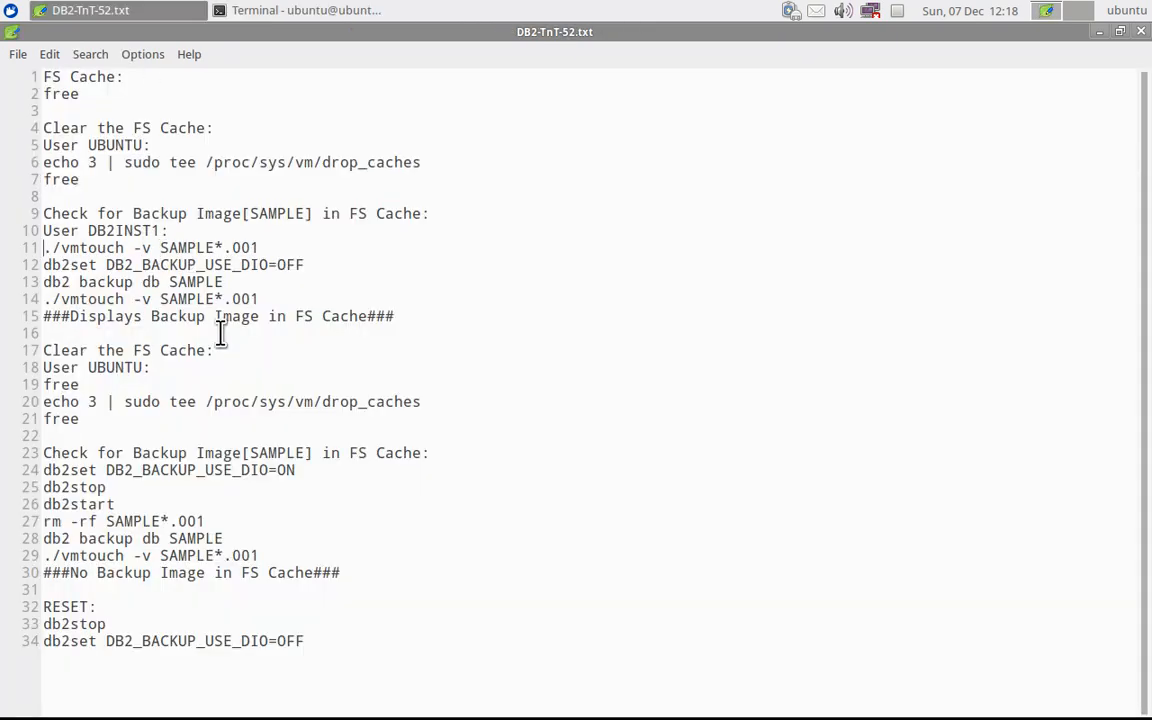
pyautogui.tripleClick(150, 248)
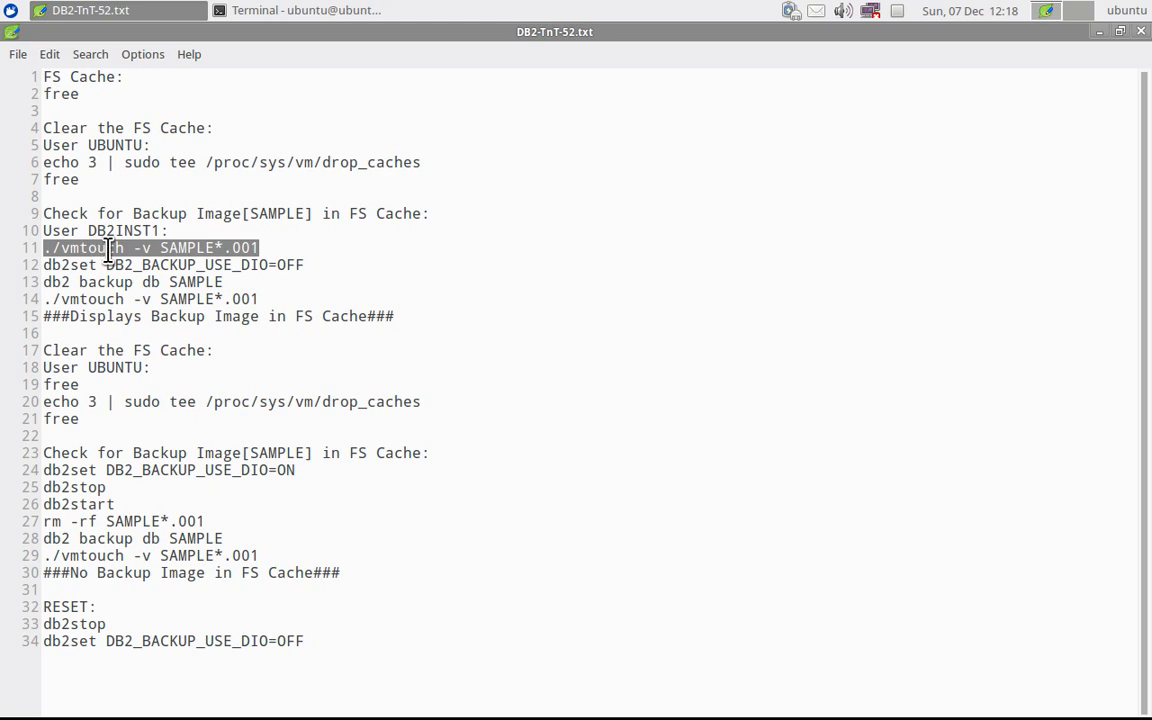
pyautogui.moveTo(140, 272)
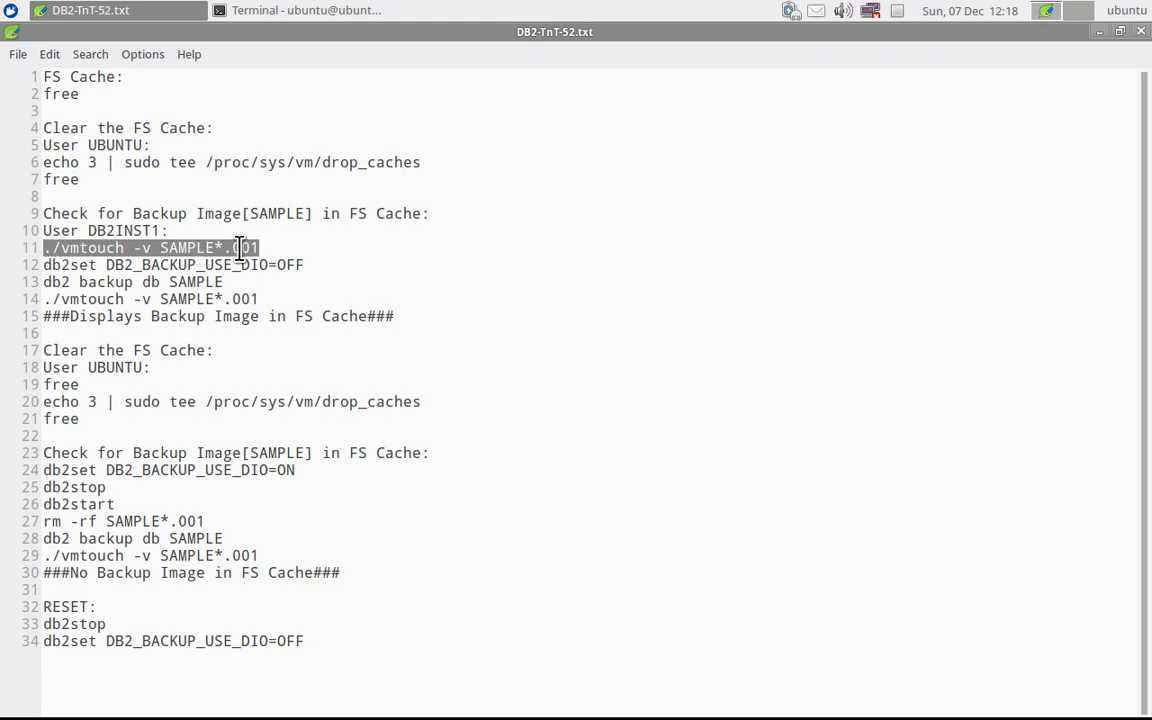
pyautogui.click(296, 10)
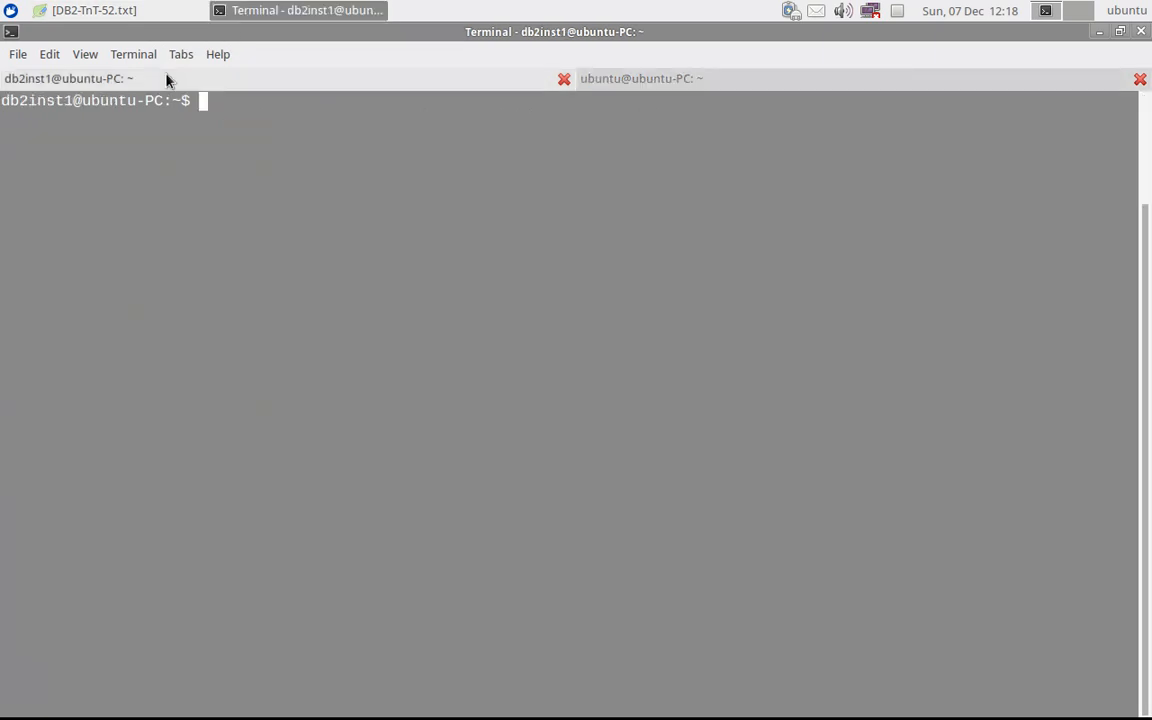
pyautogui.write('./vmtouch -v SAMPLE*.001')
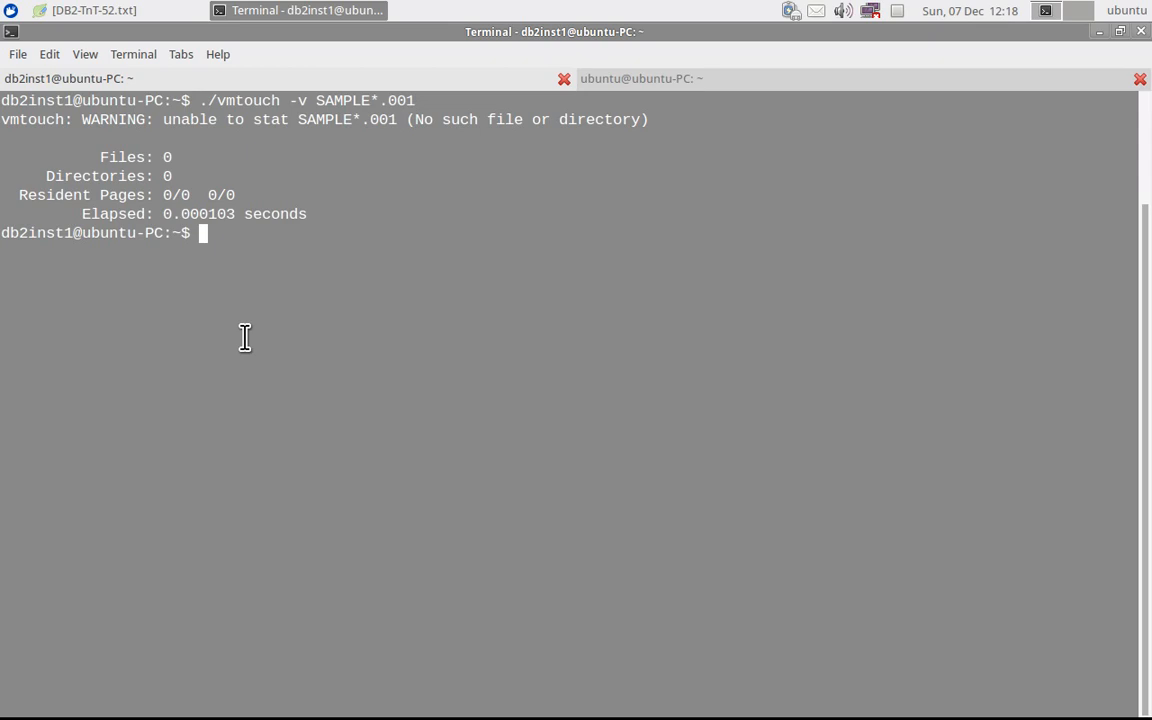
pyautogui.moveTo(38, 348)
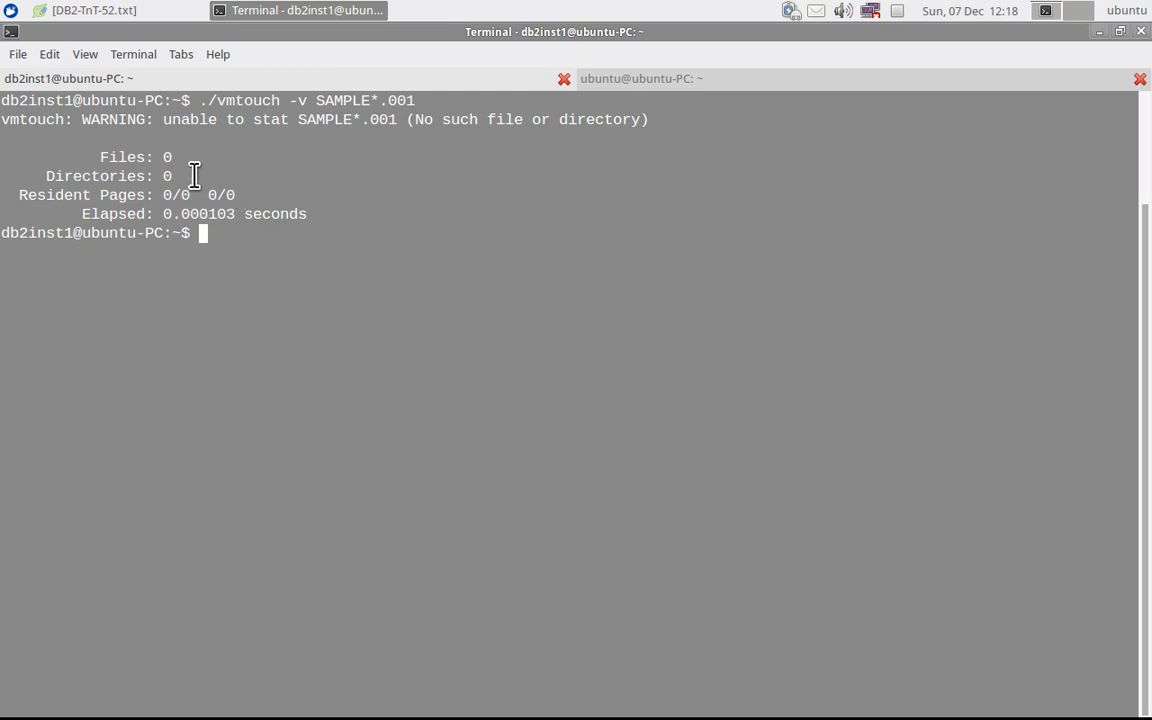
pyautogui.click(90, 10)
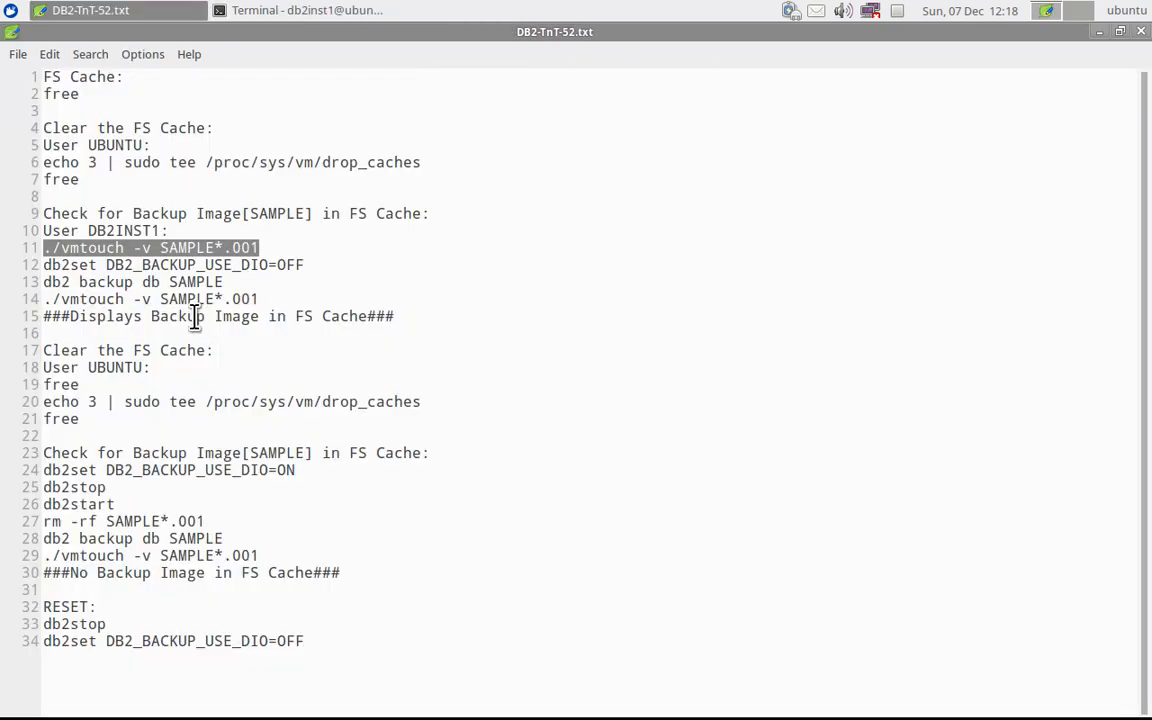
# Step: Run db2 backup db SAMPLE, then ./vmtouch -v SAMPLE*.001 showing the image 100% cached
pyautogui.click(248, 344)
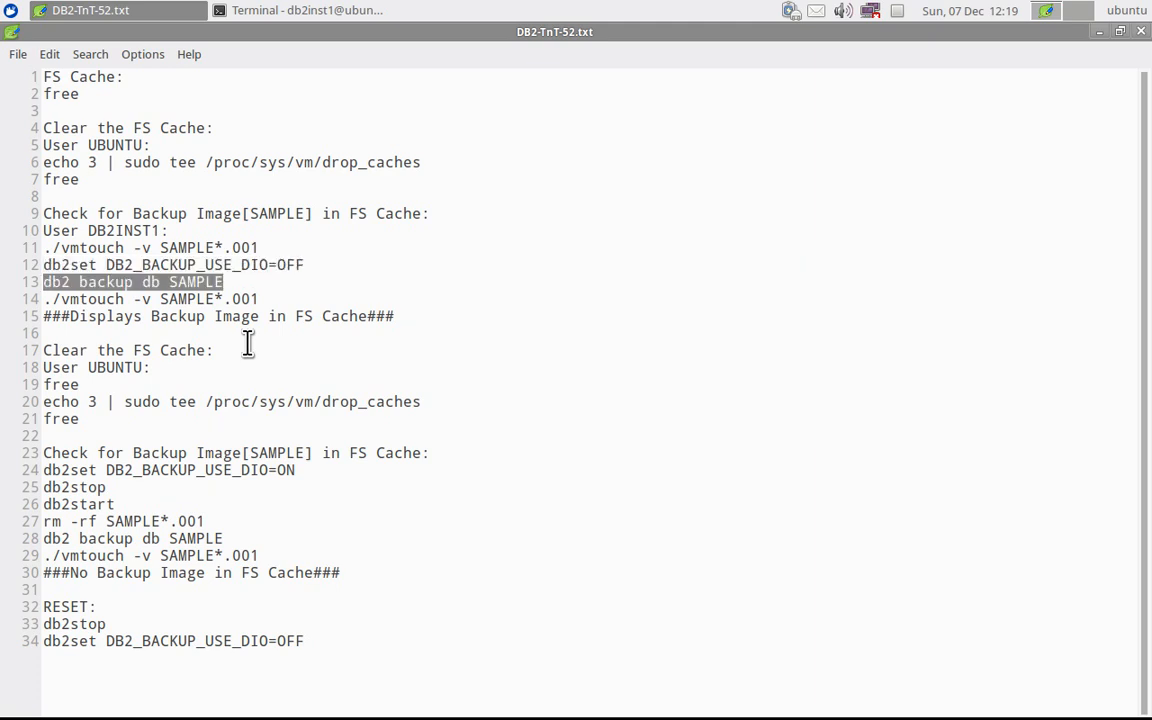
pyautogui.click(300, 10)
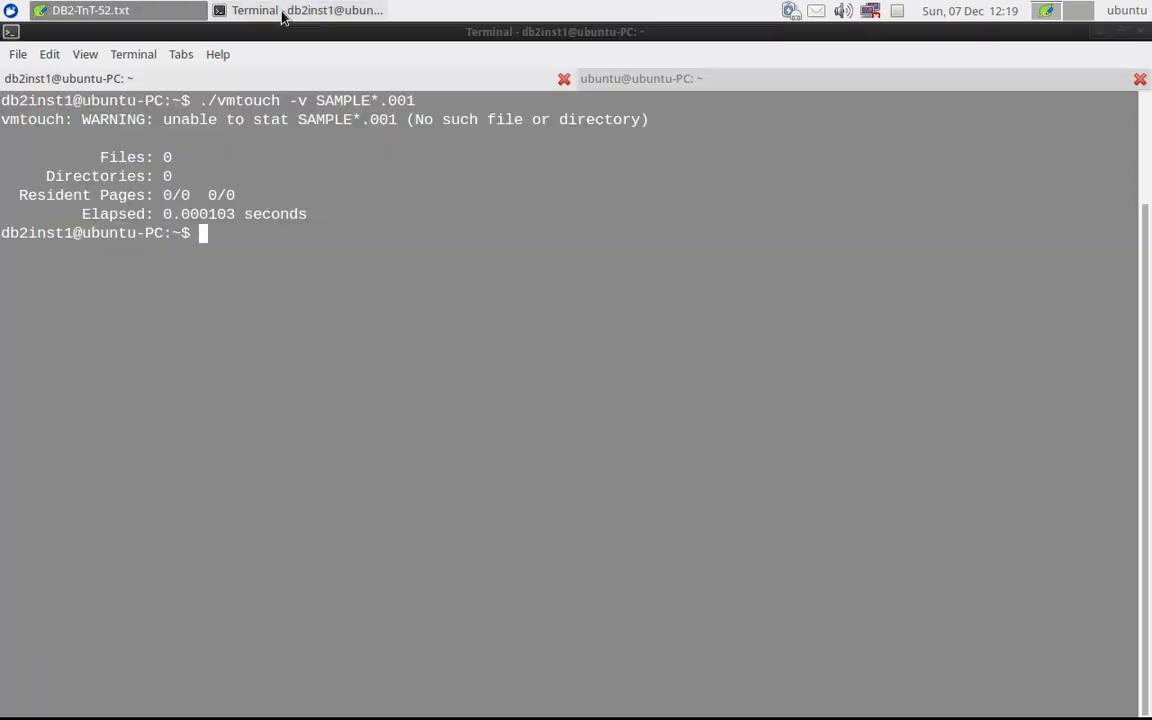
pyautogui.write('db2 backup db SAMPLE')
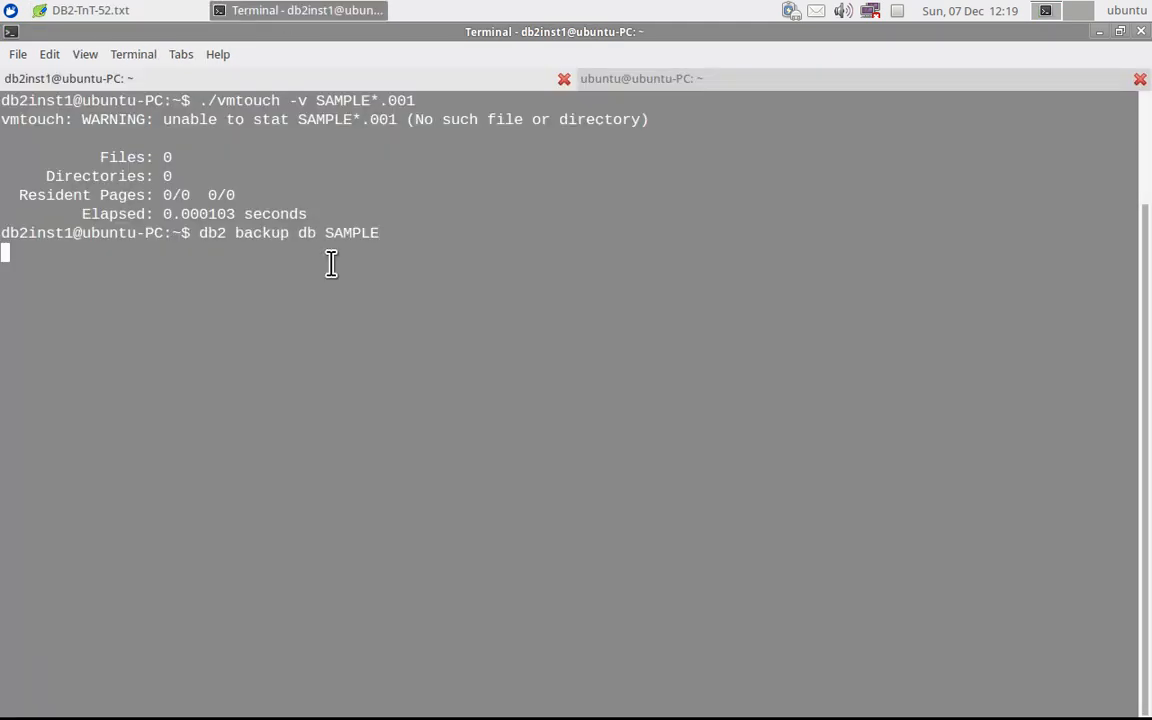
pyautogui.moveTo(334, 276)
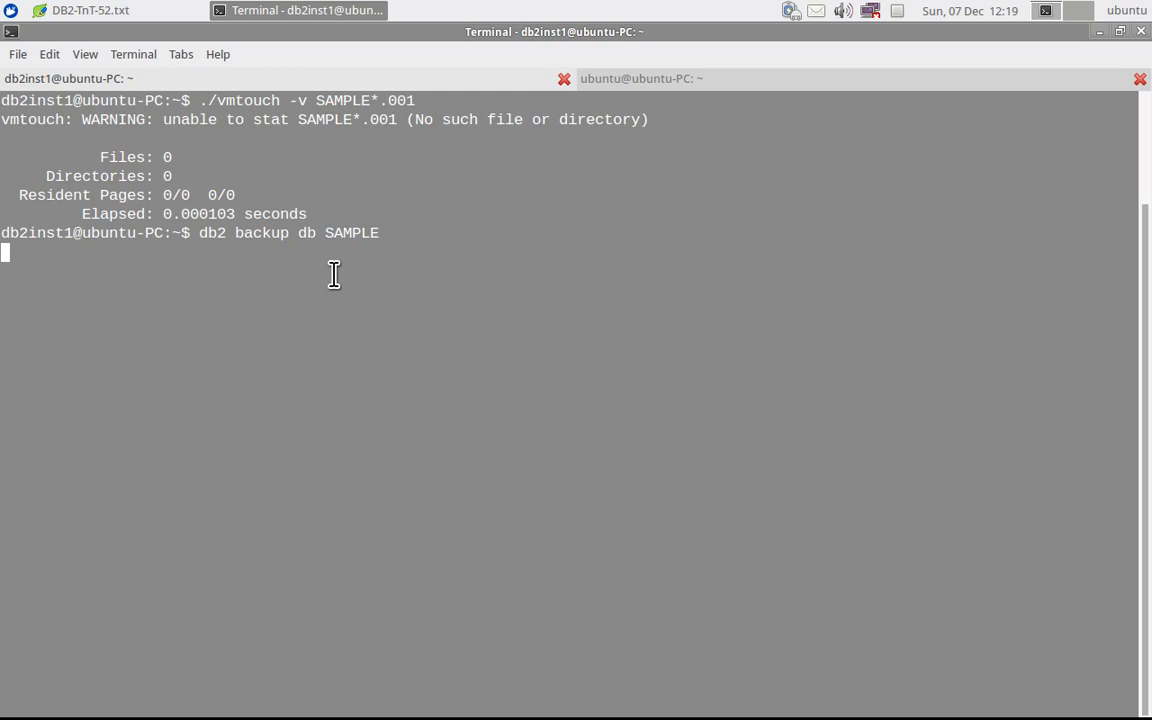
pyautogui.moveTo(562, 216)
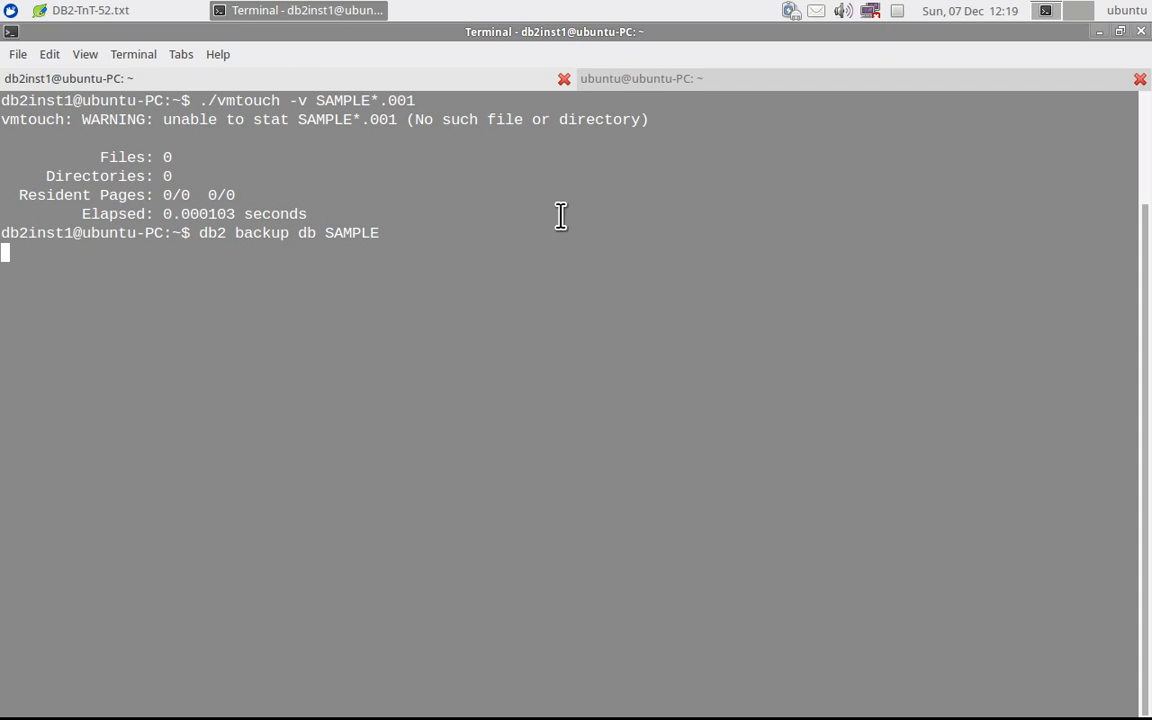
pyautogui.moveTo(508, 180)
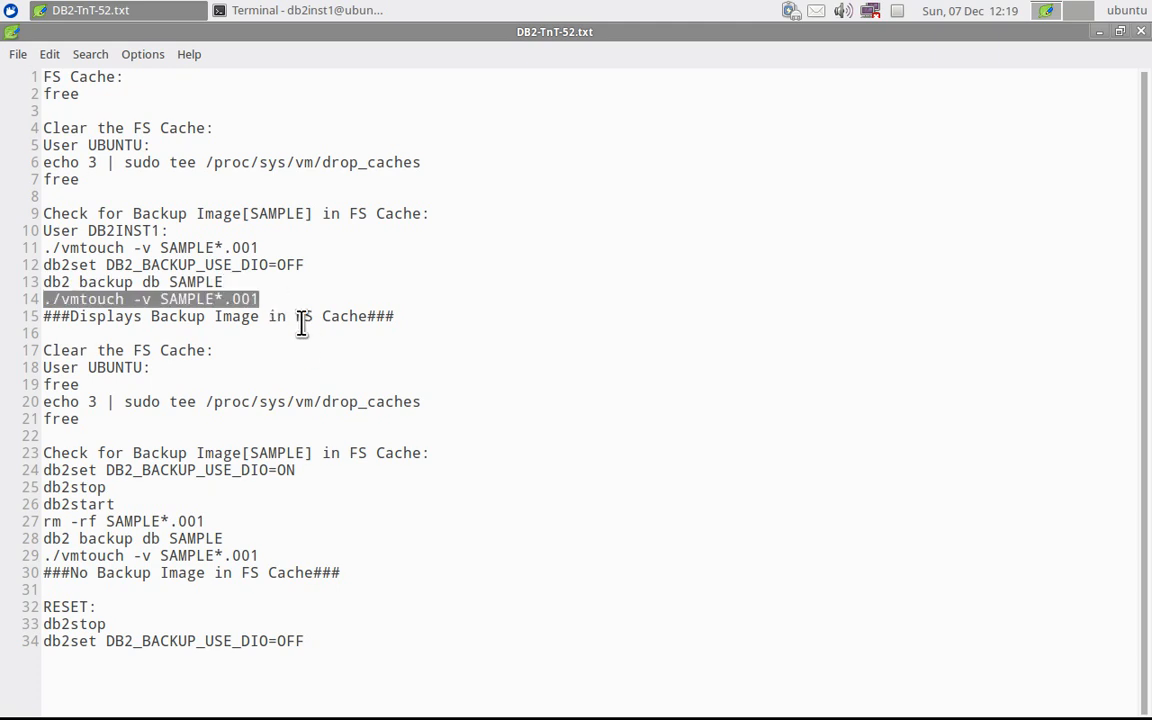
pyautogui.click(300, 10)
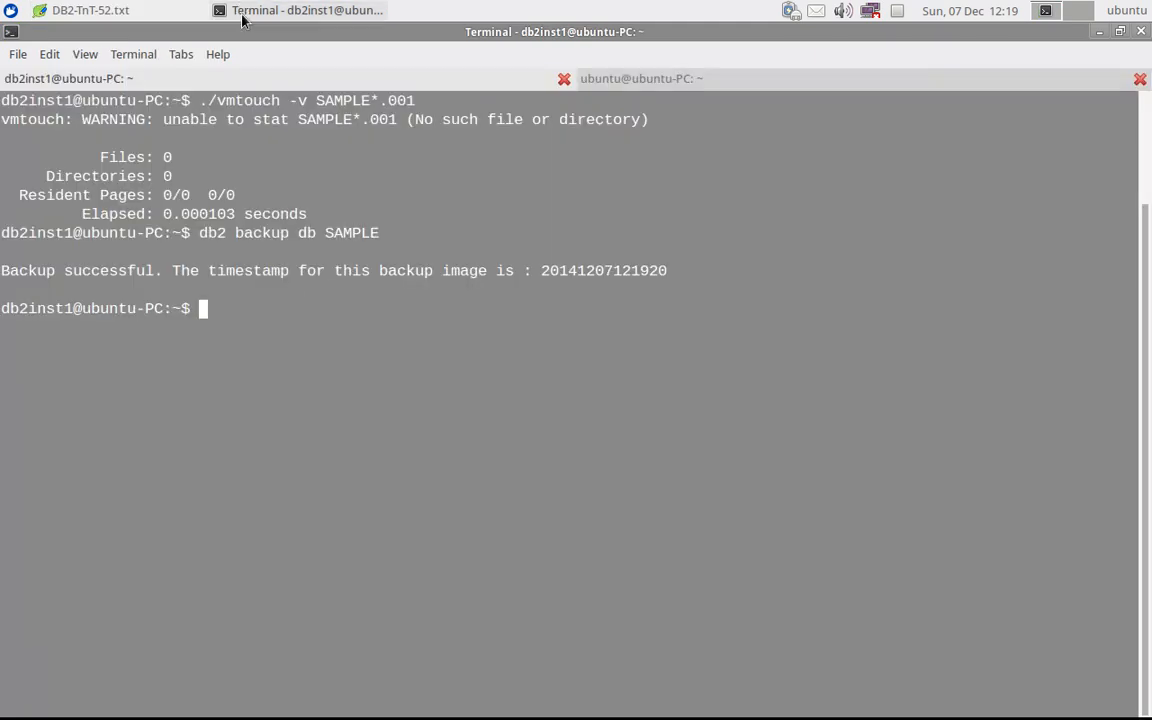
pyautogui.write('./vmtouch -v SAMPLE*.001')
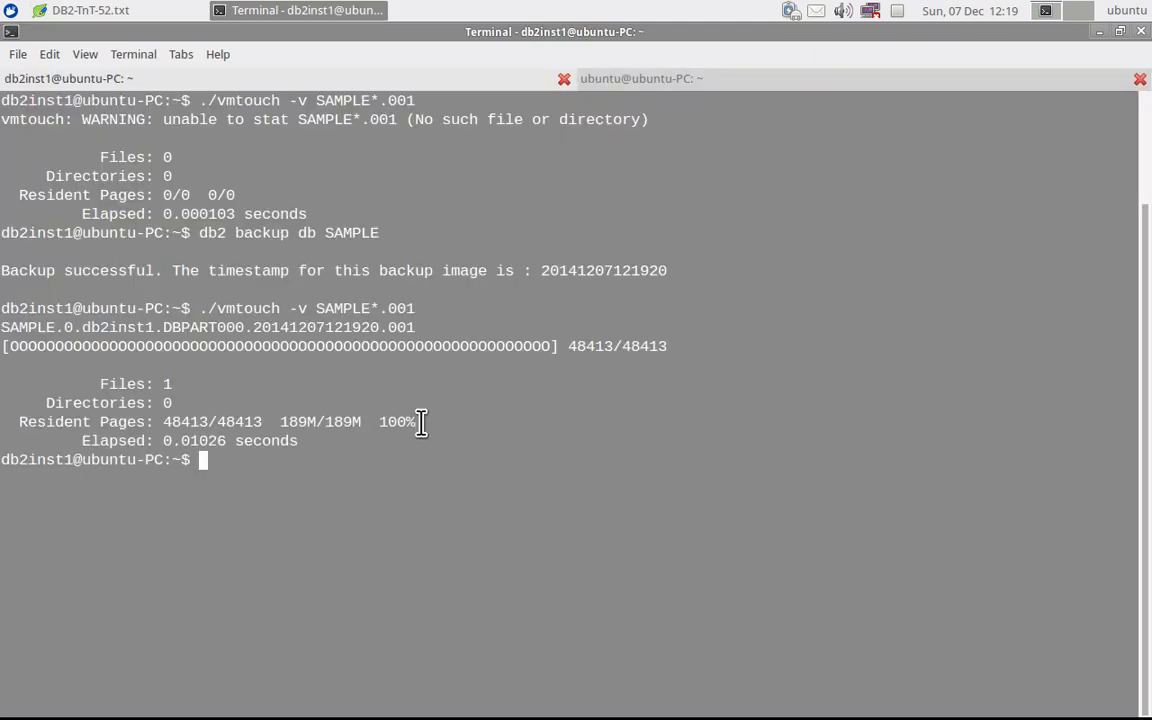
pyautogui.moveTo(364, 420)
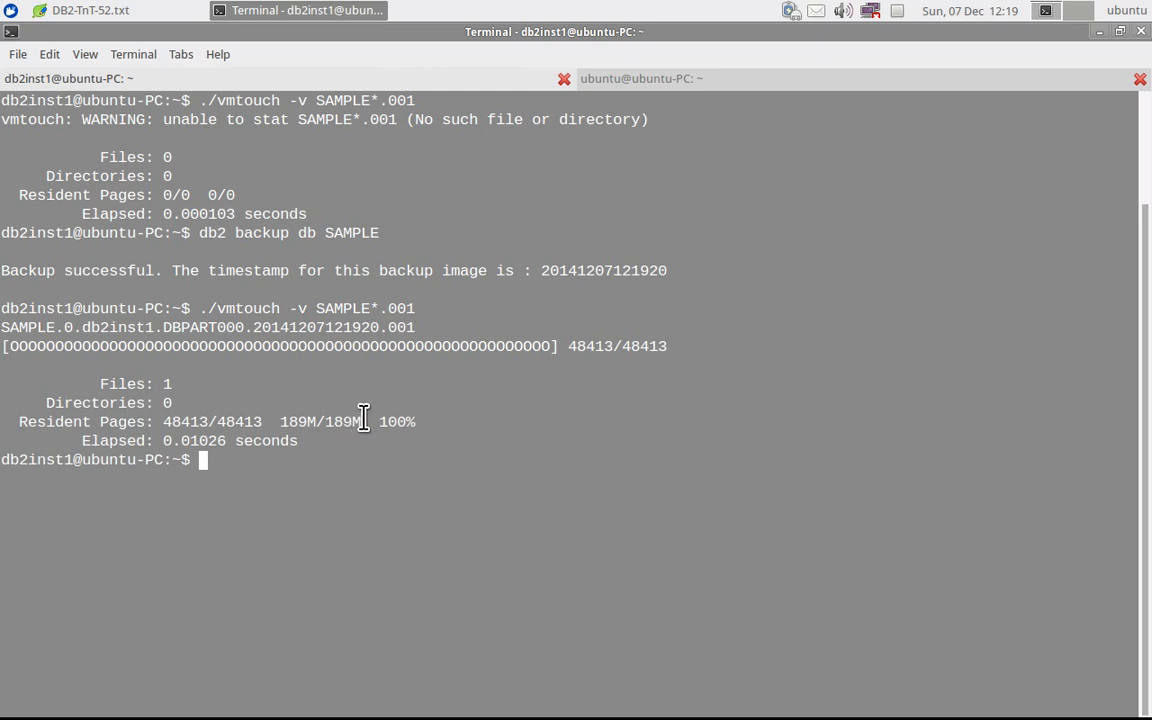
pyautogui.moveTo(310, 420)
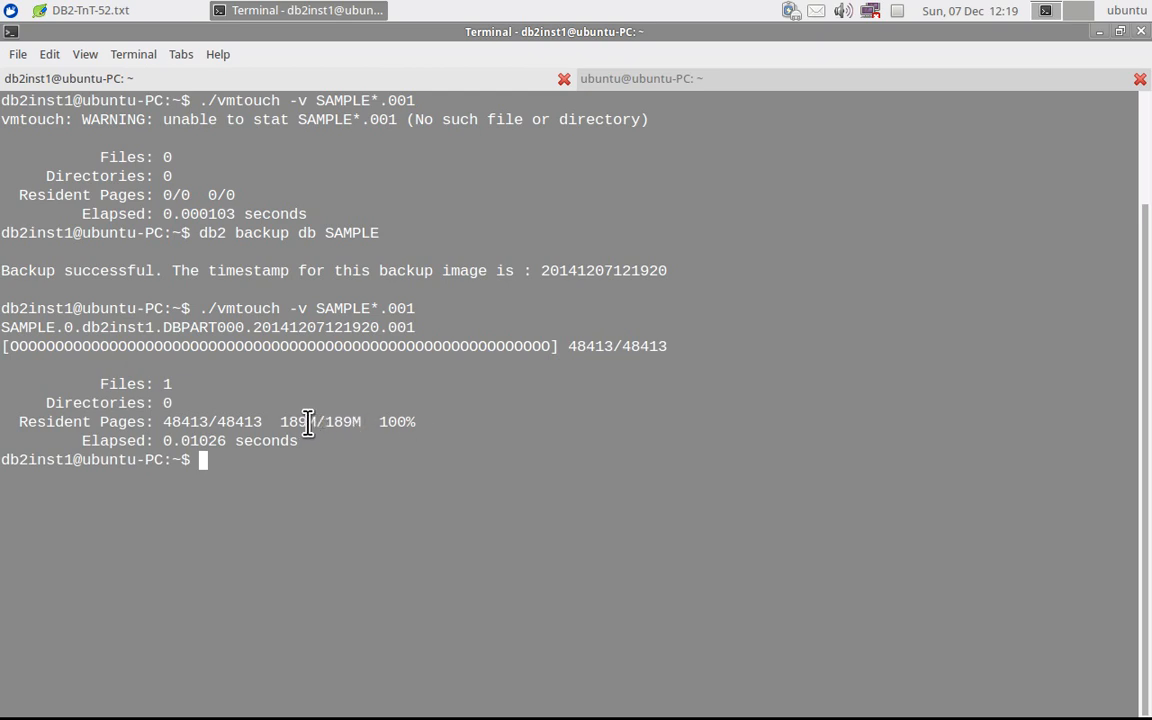
pyautogui.moveTo(304, 420)
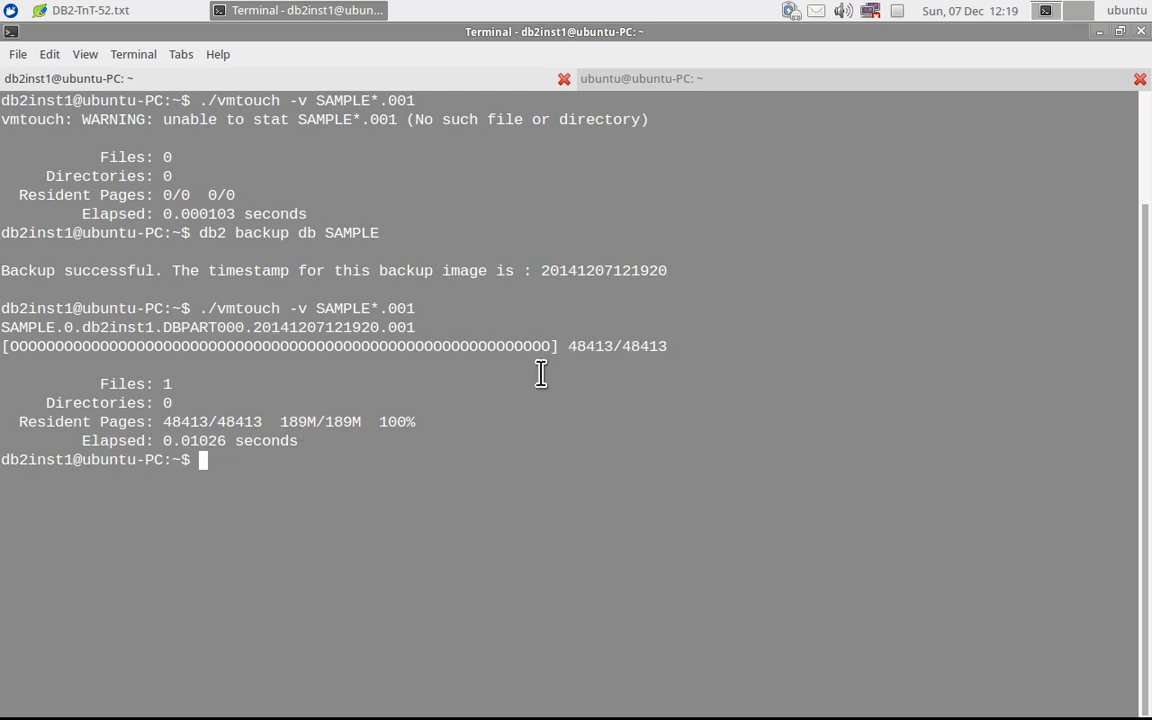
pyautogui.moveTo(632, 84)
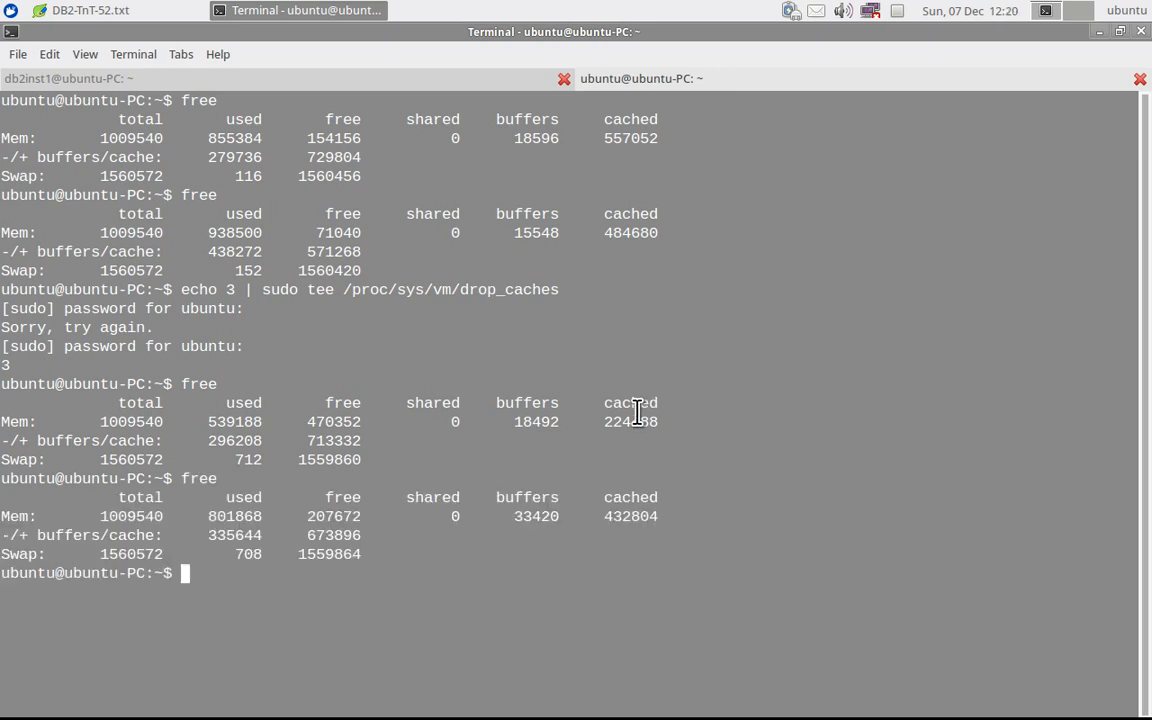
# Step: Switch to the ubuntu terminal session with its earlier free output
pyautogui.doubleClick(620, 420)
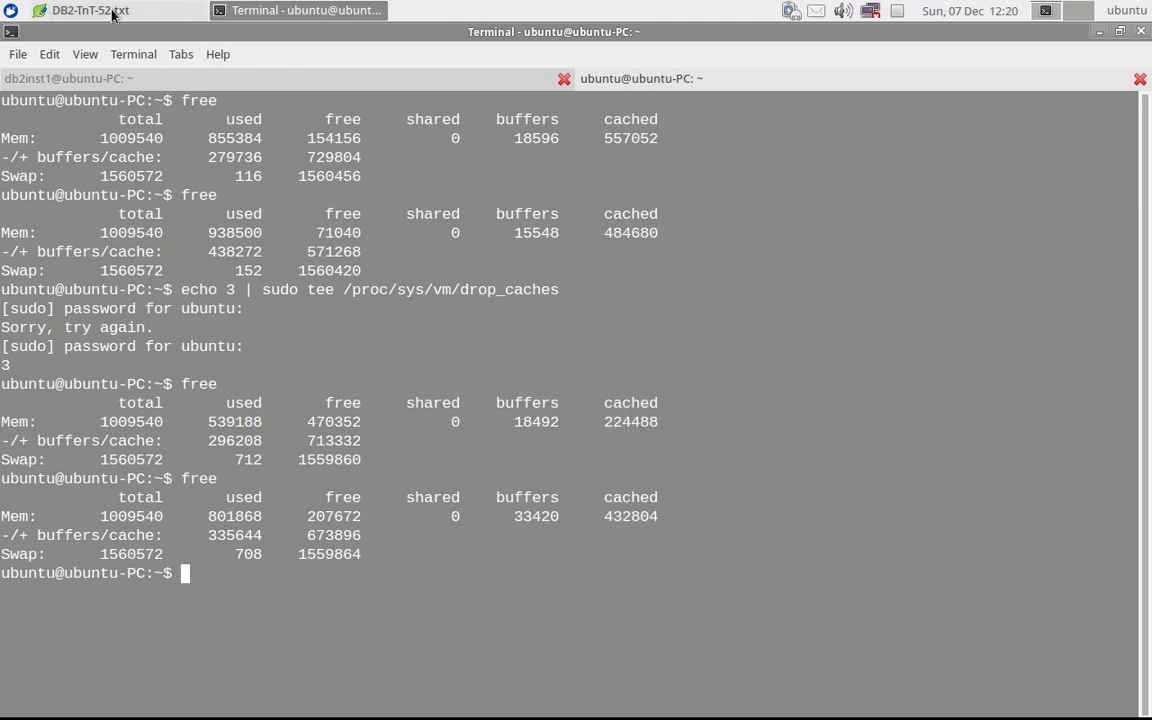
# Step: Drop the caches again as ubuntu and run free, now reporting 219084 cached
pyautogui.click(90, 10)
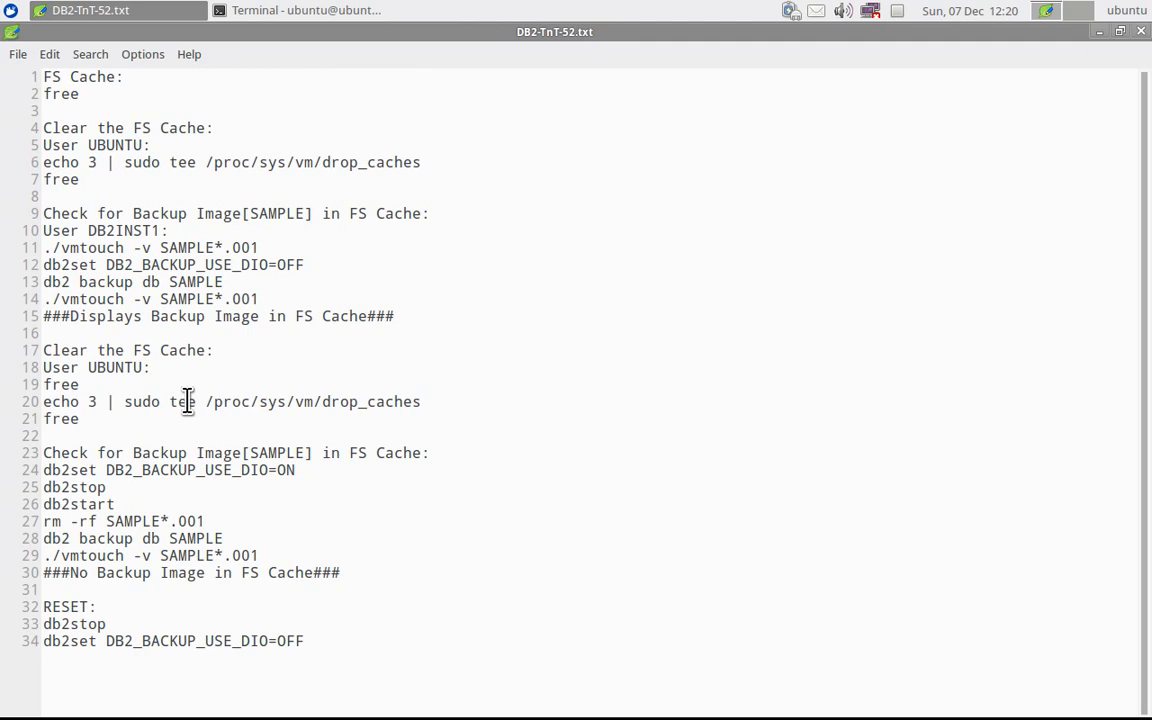
pyautogui.moveTo(44, 368); pyautogui.dragTo(80, 418)
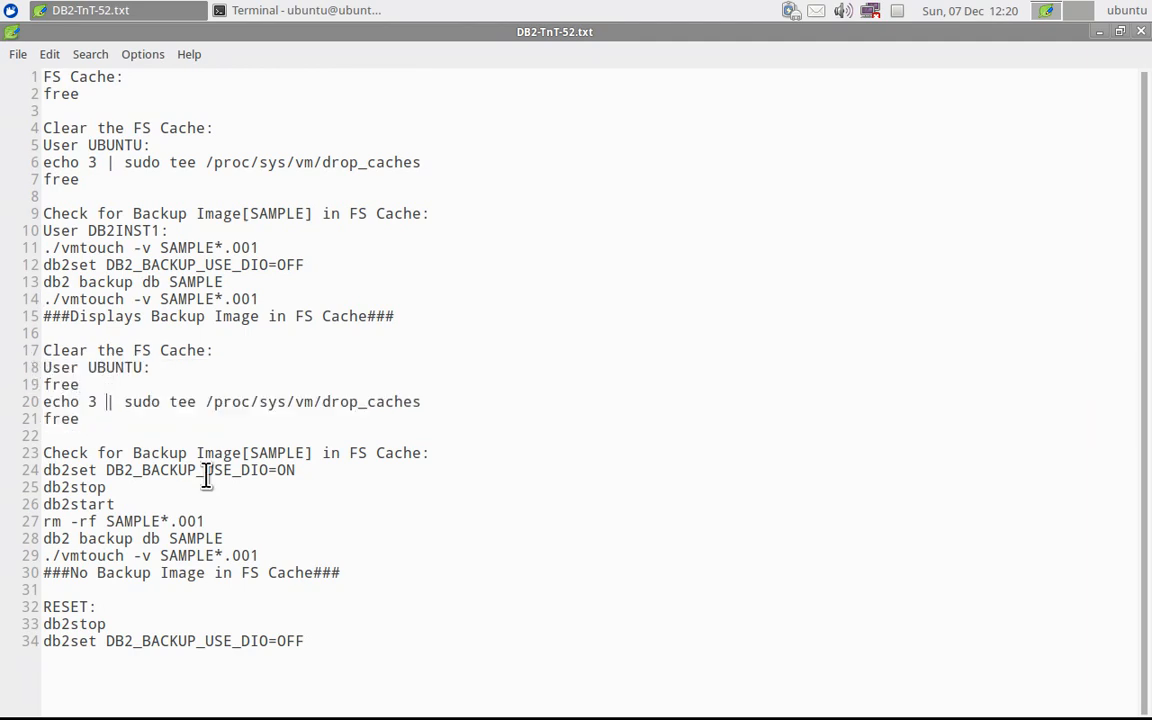
pyautogui.tripleClick(230, 400)
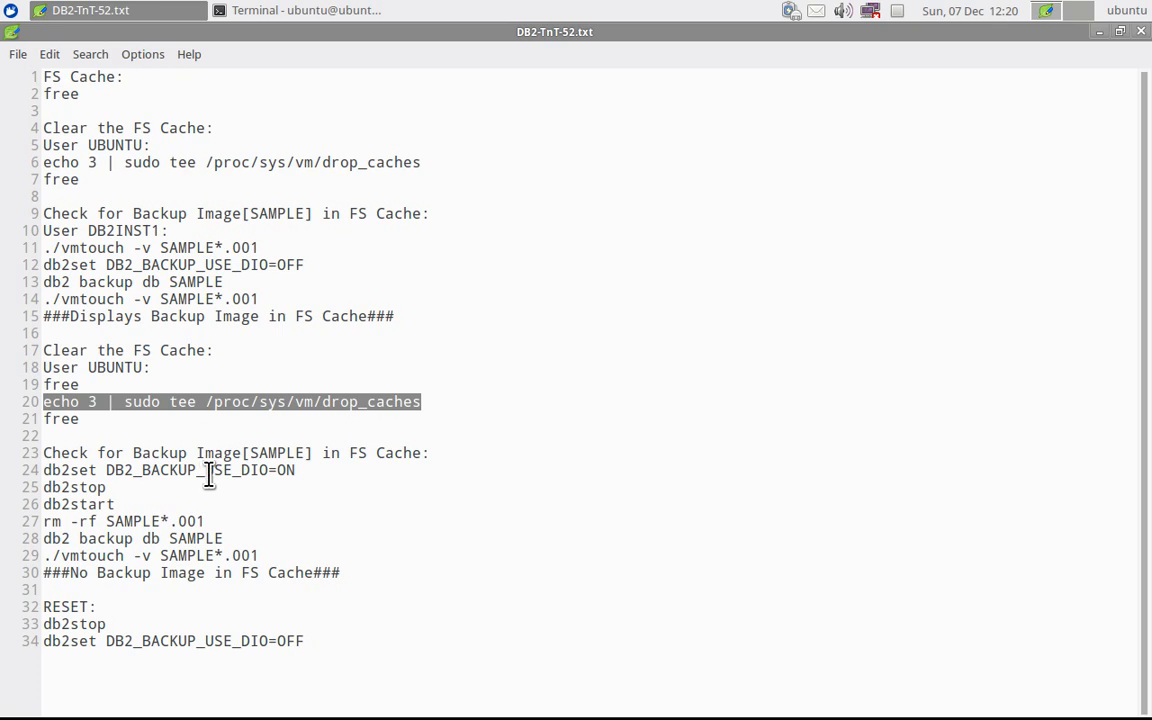
pyautogui.click(298, 10)
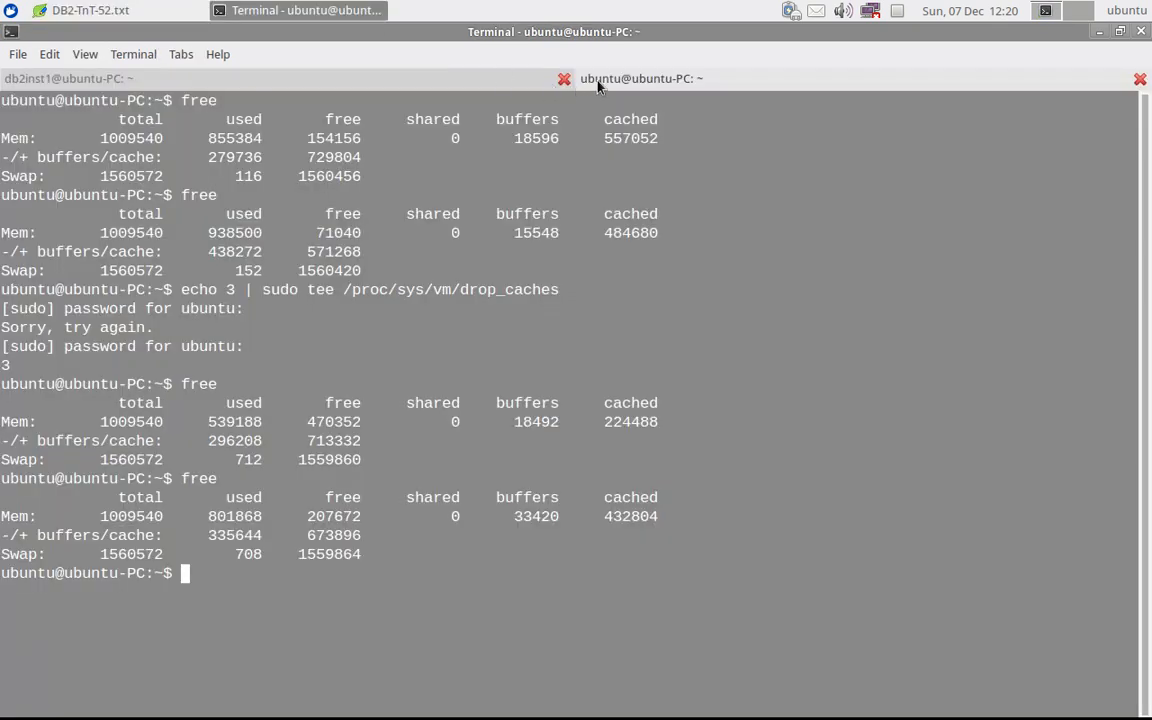
pyautogui.write('echo 3 | sudo tee /proc/sys/vm/drop_caches')
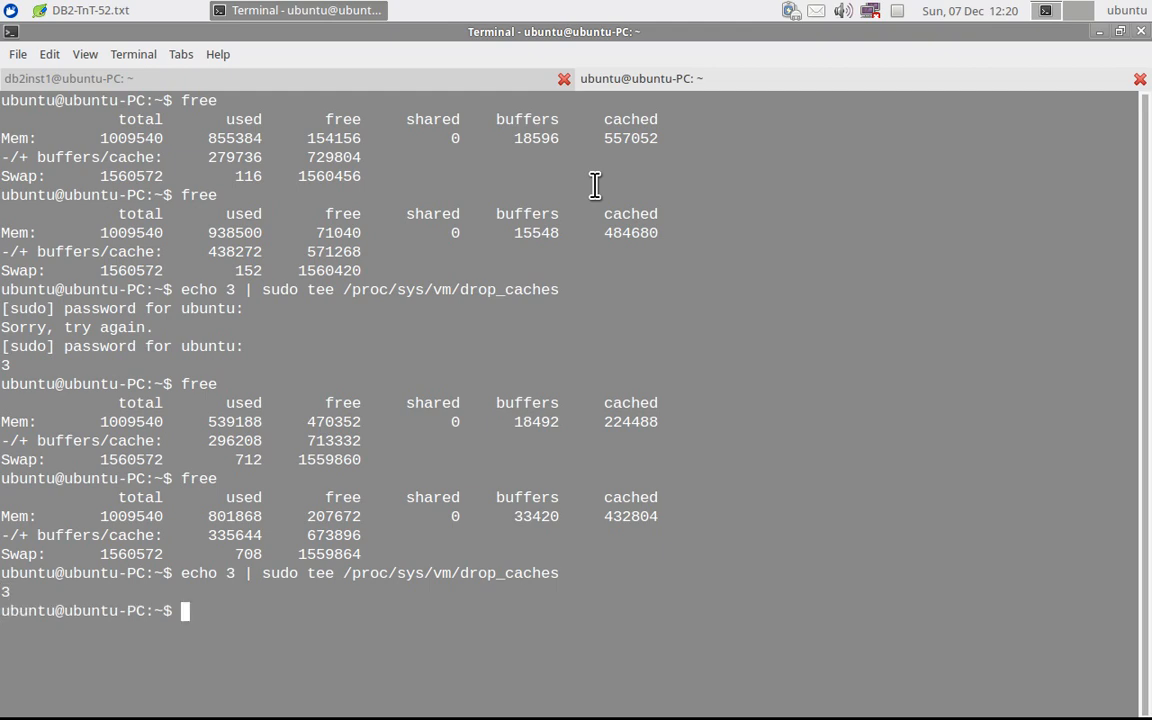
pyautogui.write('free')
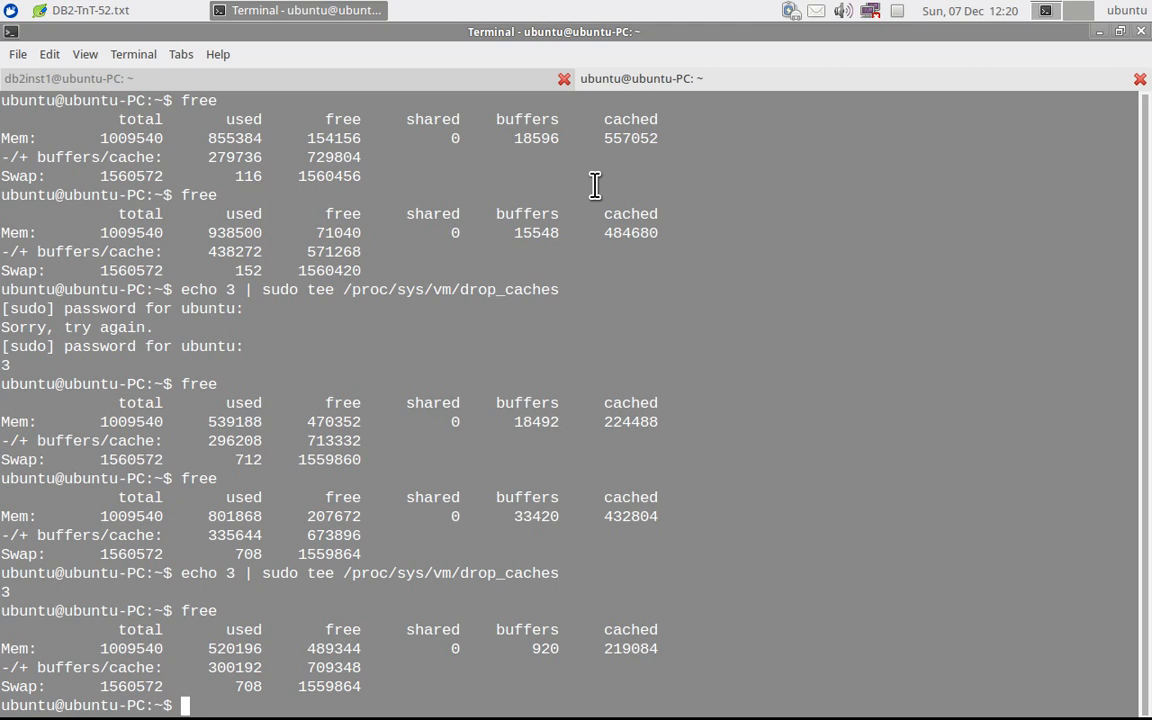
# Step: Clear the terminal and select the DB2_BACKUP_USE_DIO=ON command block in the notes
pyautogui.write('clear')
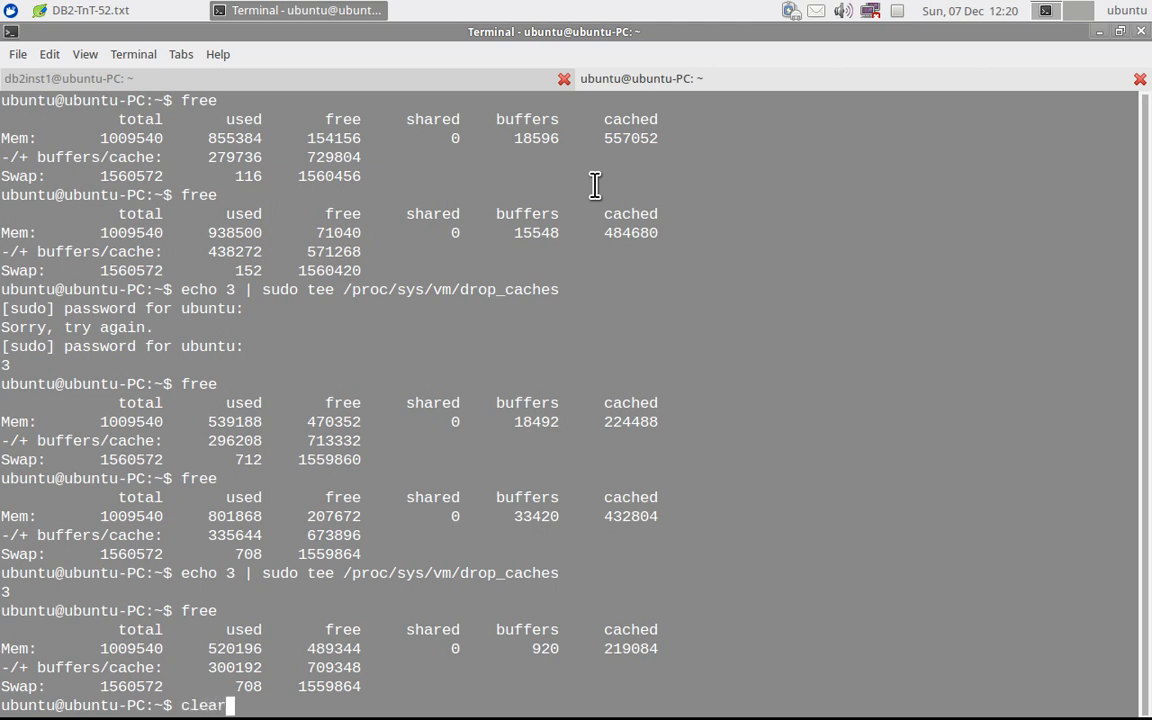
pyautogui.click(90, 10)
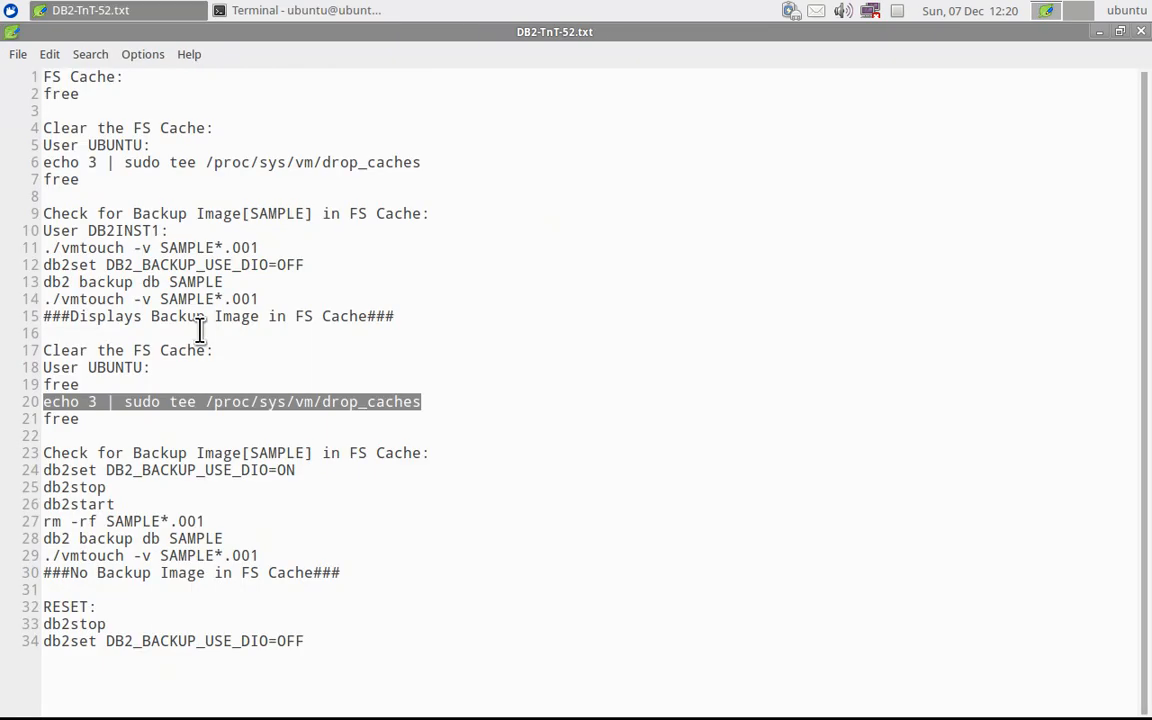
pyautogui.click(216, 520)
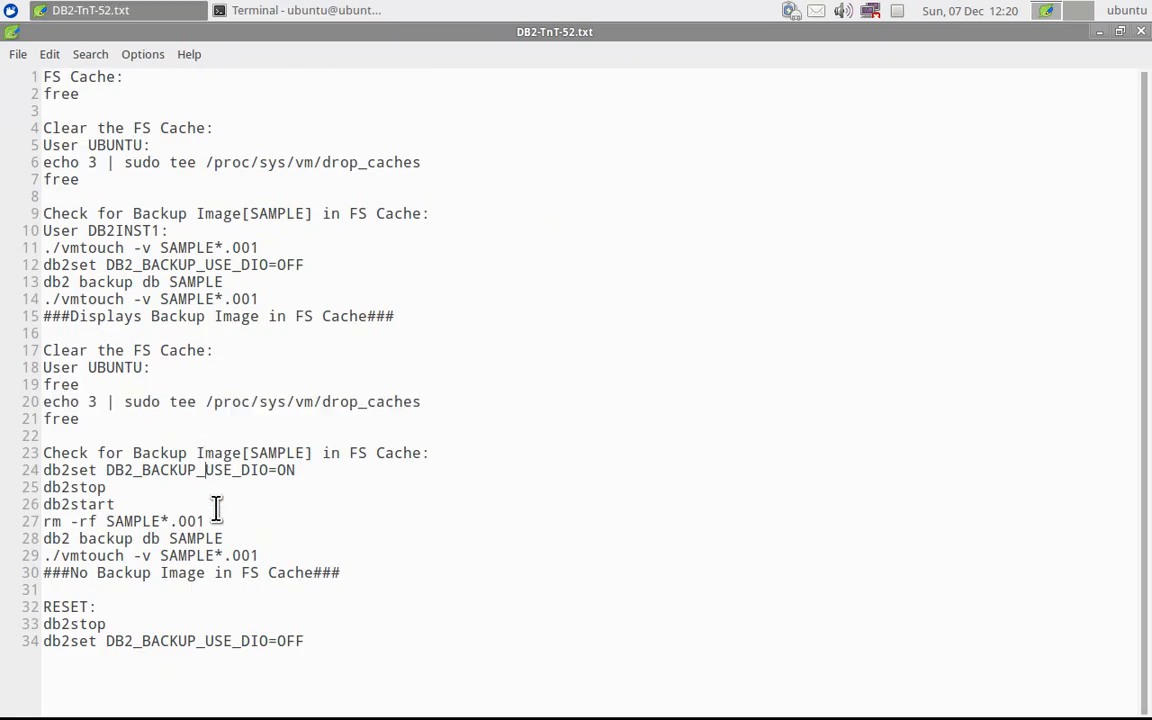
pyautogui.doubleClick(168, 470)
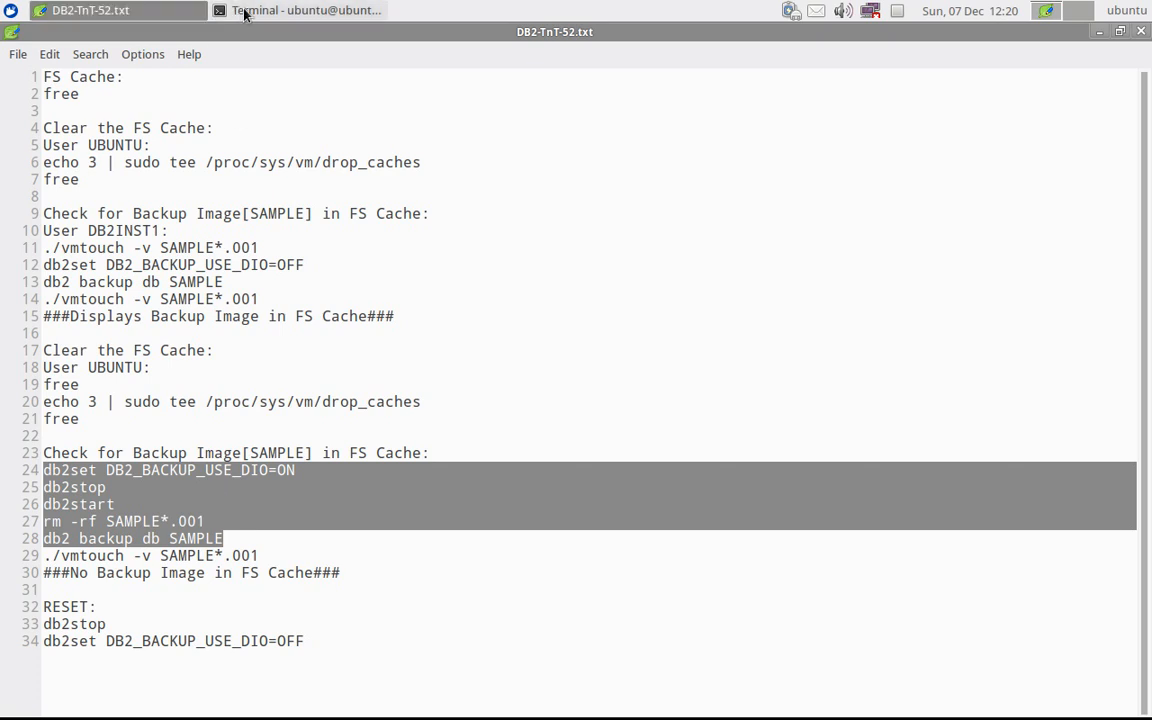
# Step: As db2inst1, run db2set DB2_BACKUP_USE_DIO=ON, then db2stop and db2start
pyautogui.click(296, 10)
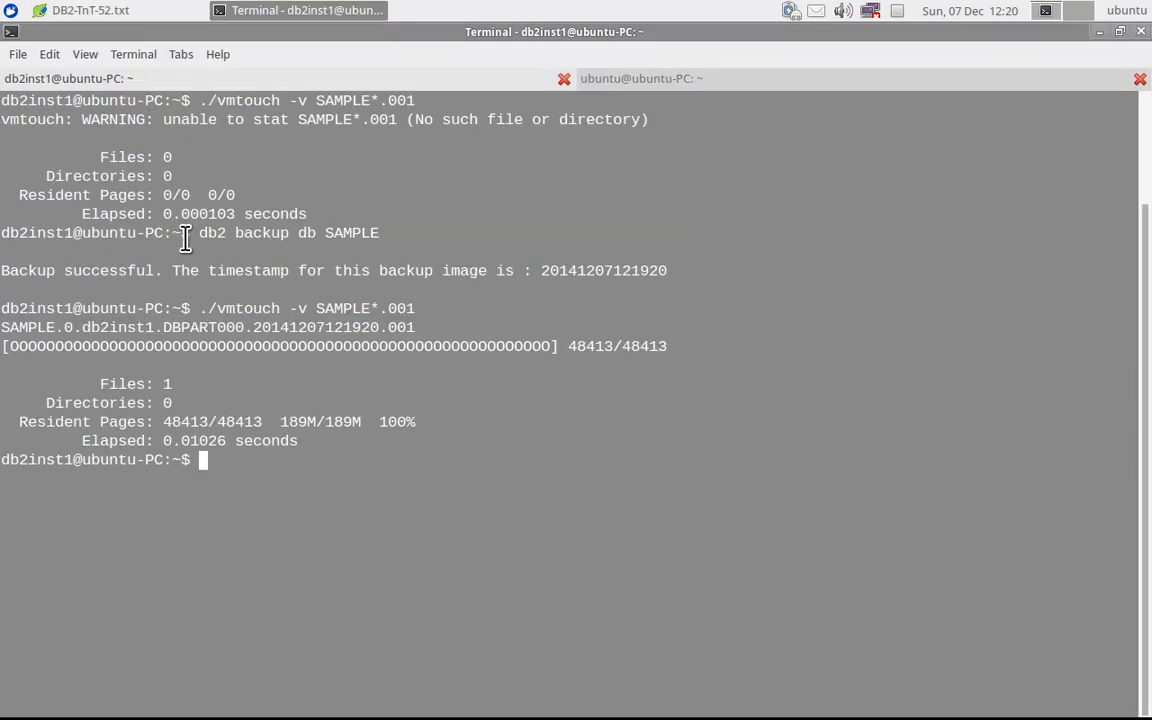
pyautogui.write('db2set DB2_BACKUP_USE_DIO=ON')
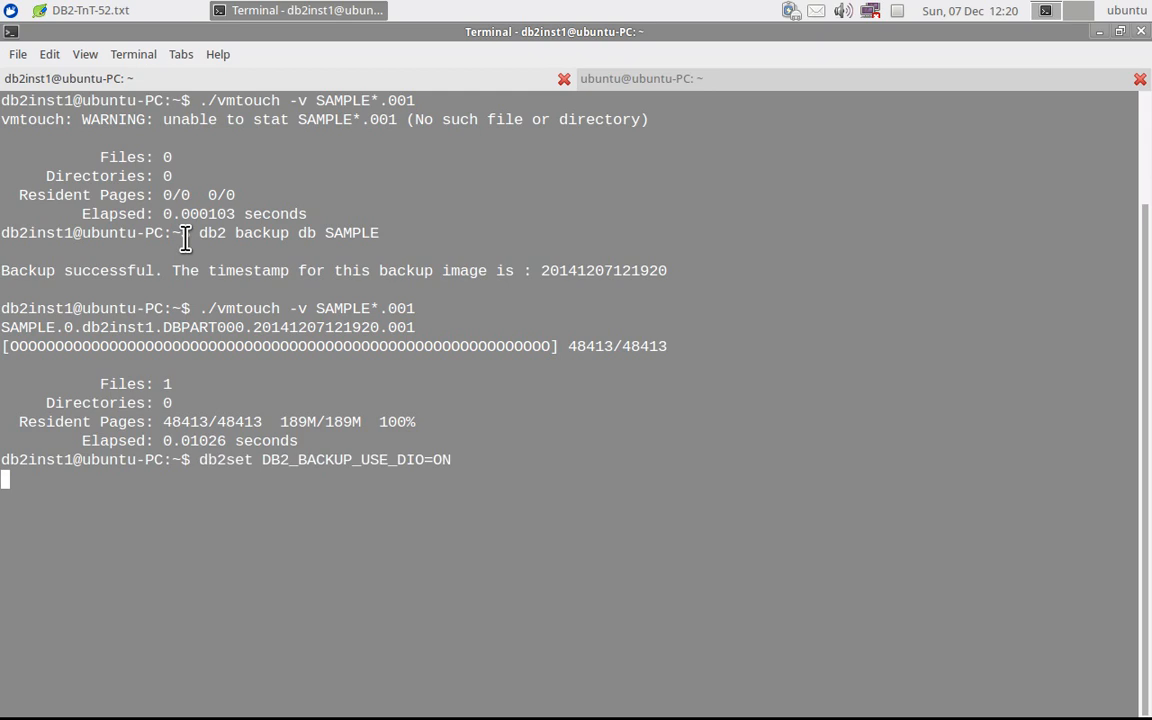
pyautogui.write('db2stop')
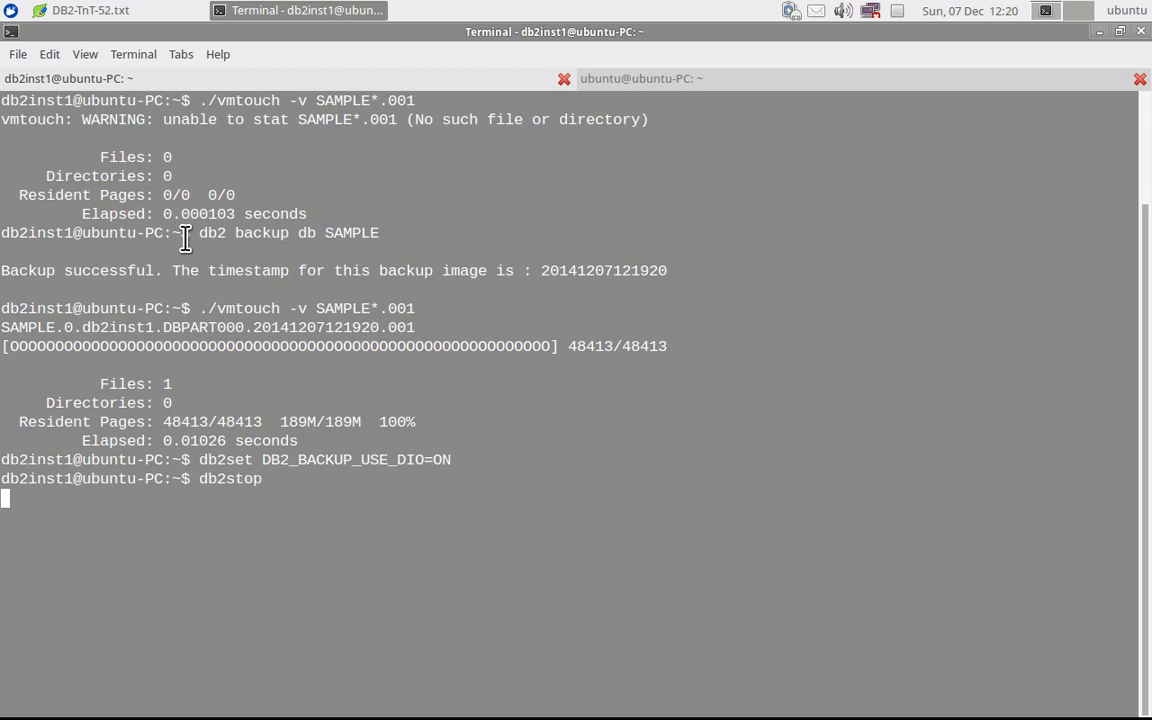
pyautogui.write('db2start')
pyautogui.write('db2 backup db SAMPLE')
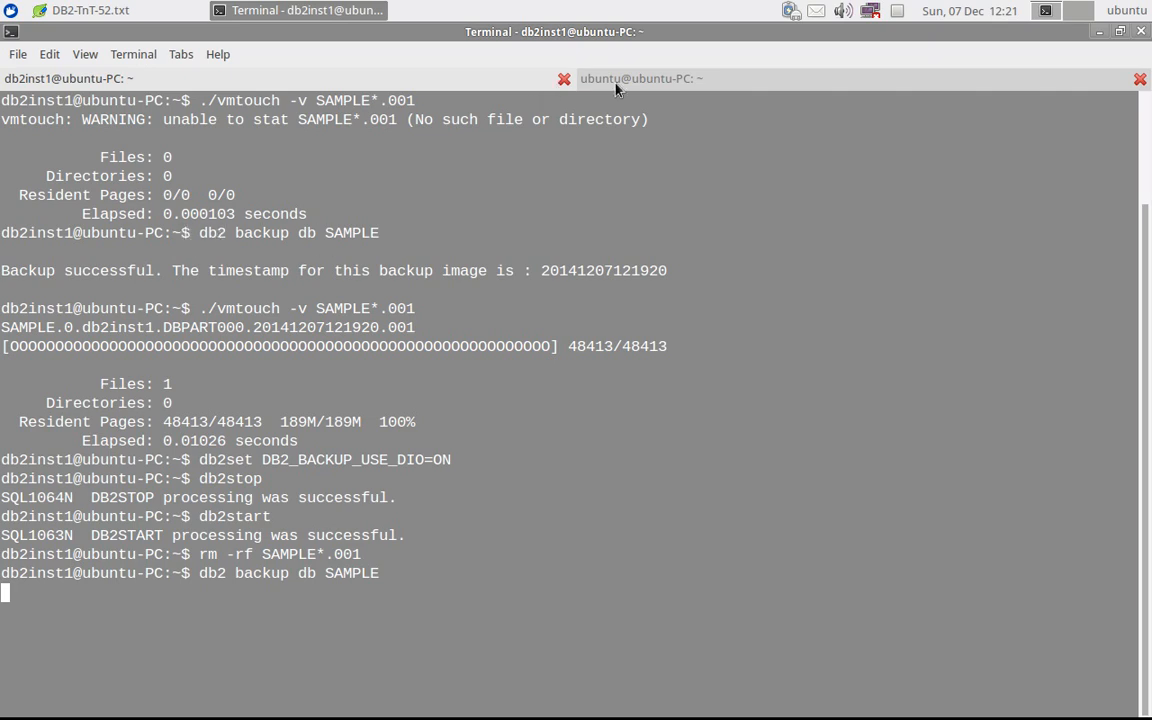
# Step: Run free in the ubuntu session while the DIO-enabled backup runs
pyautogui.click(640, 78)
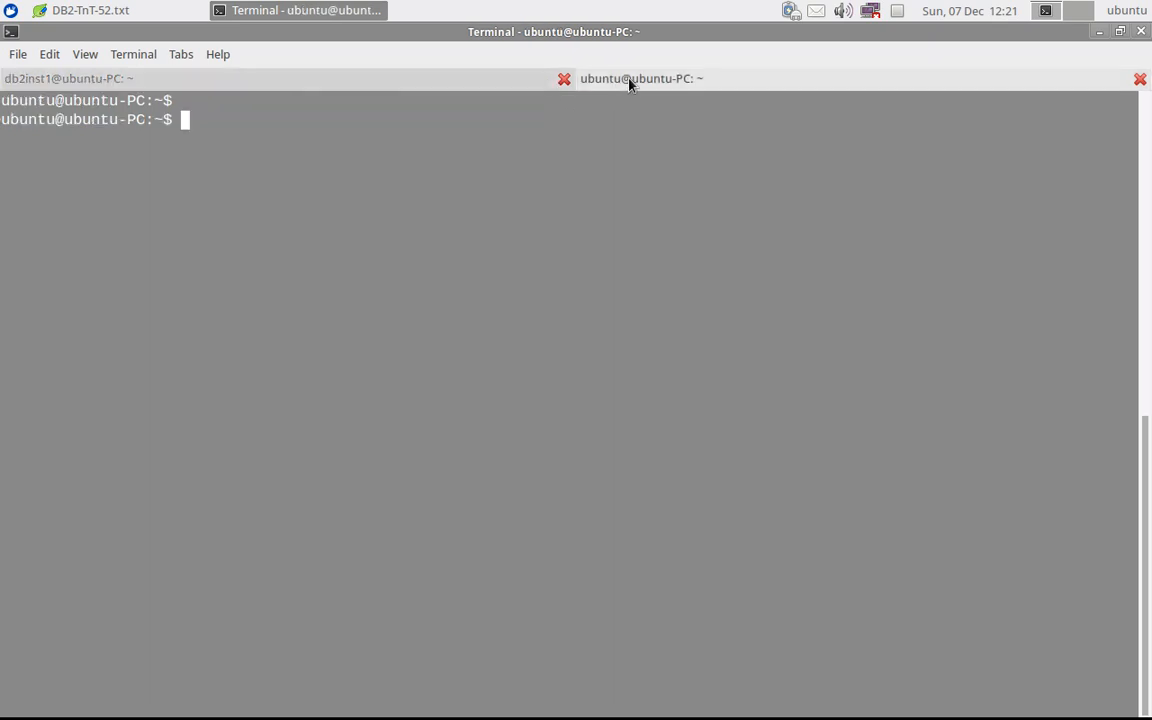
pyautogui.write('free')
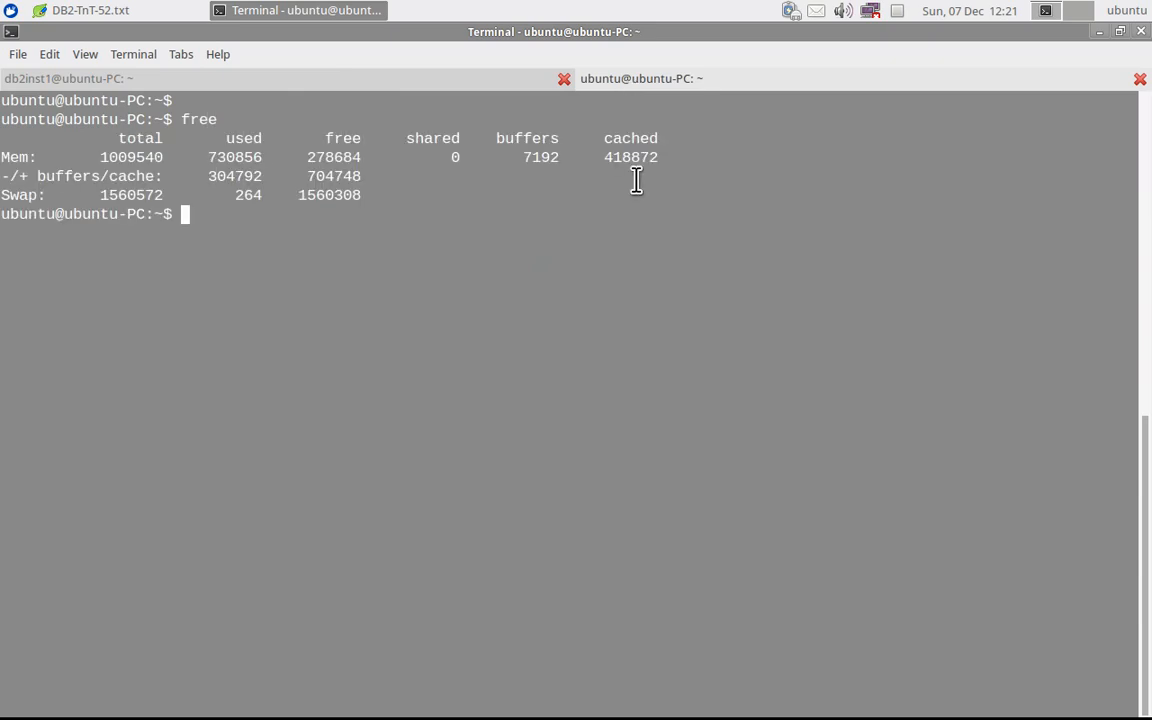
pyautogui.moveTo(170, 78)
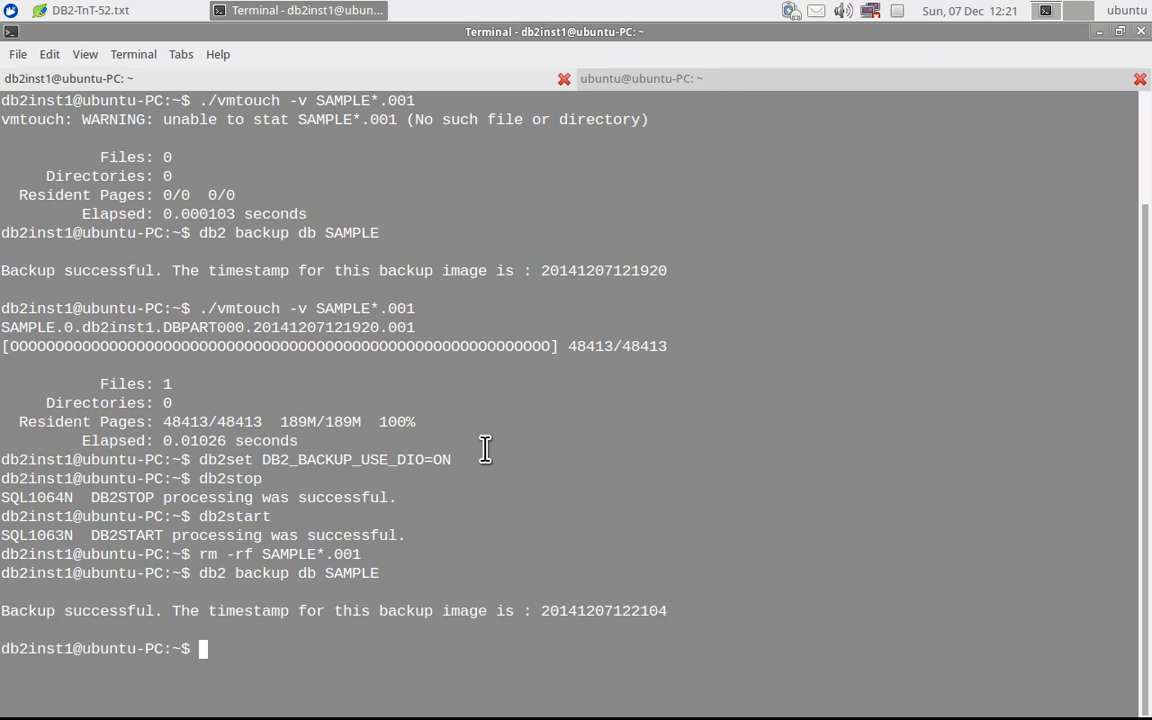
# Step: Run ./vmtouch -v SAMPLE*.001 on the new backup, showing 0/48413 pages cached
pyautogui.write('rm -rf SAMPLE*.001')
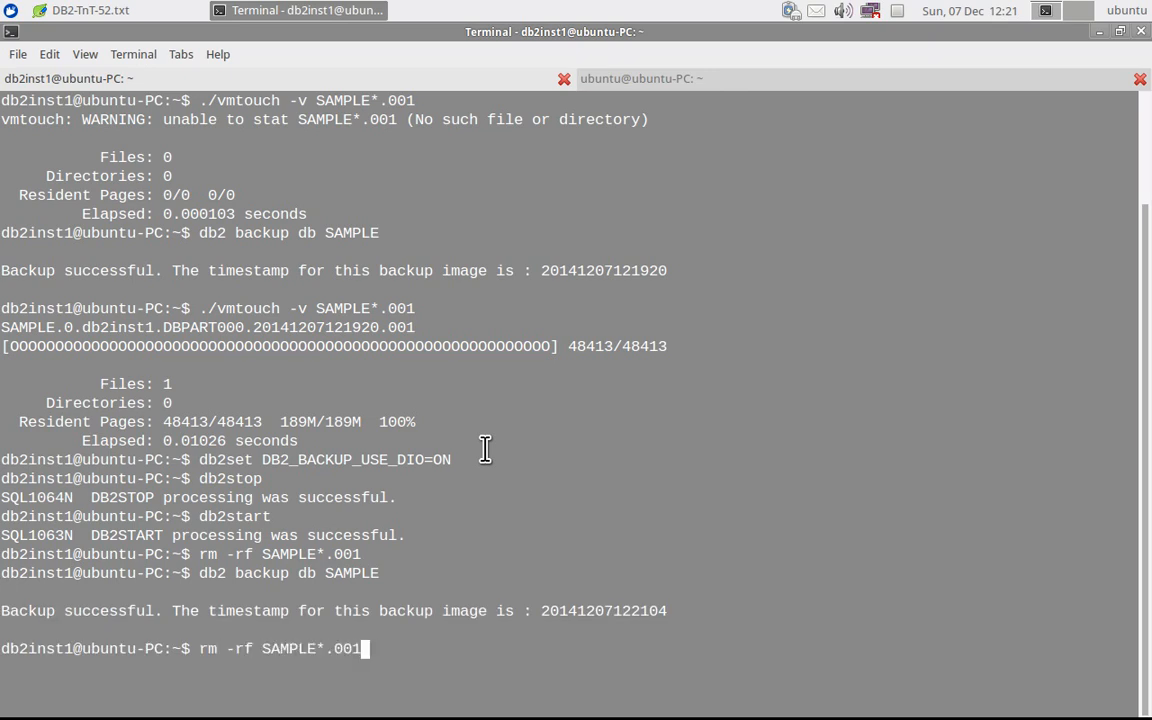
pyautogui.write('./vmtouch -v SAMPLE*.001')
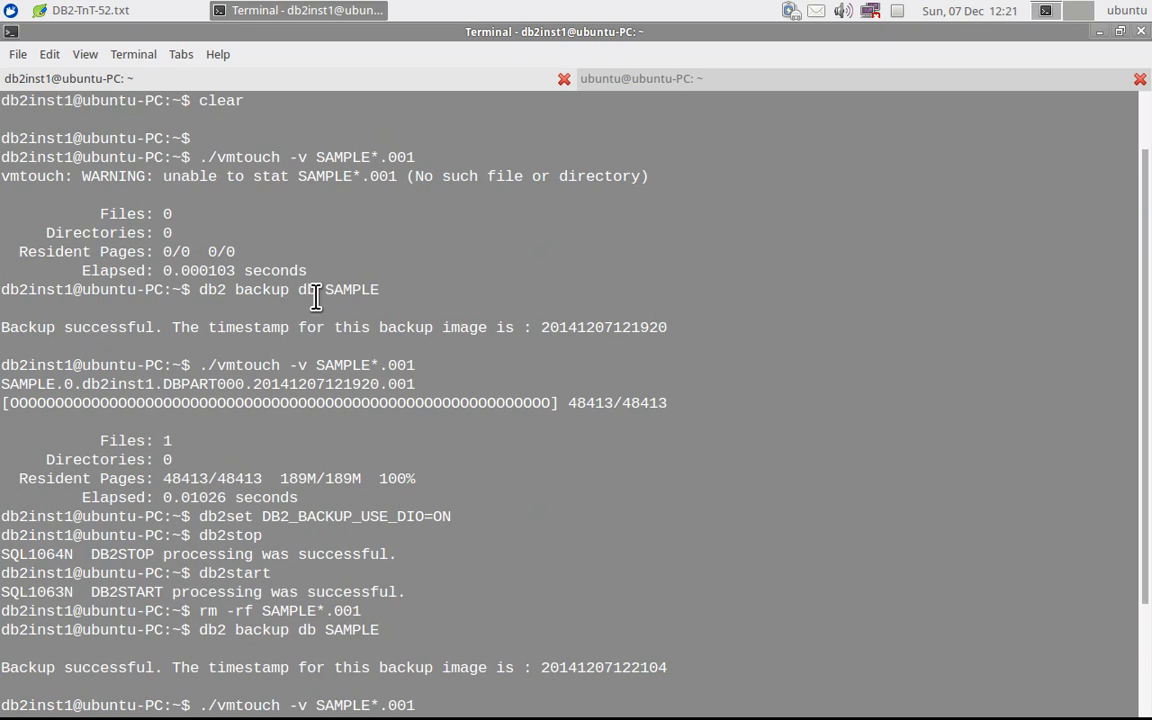
pyautogui.scroll(-3)
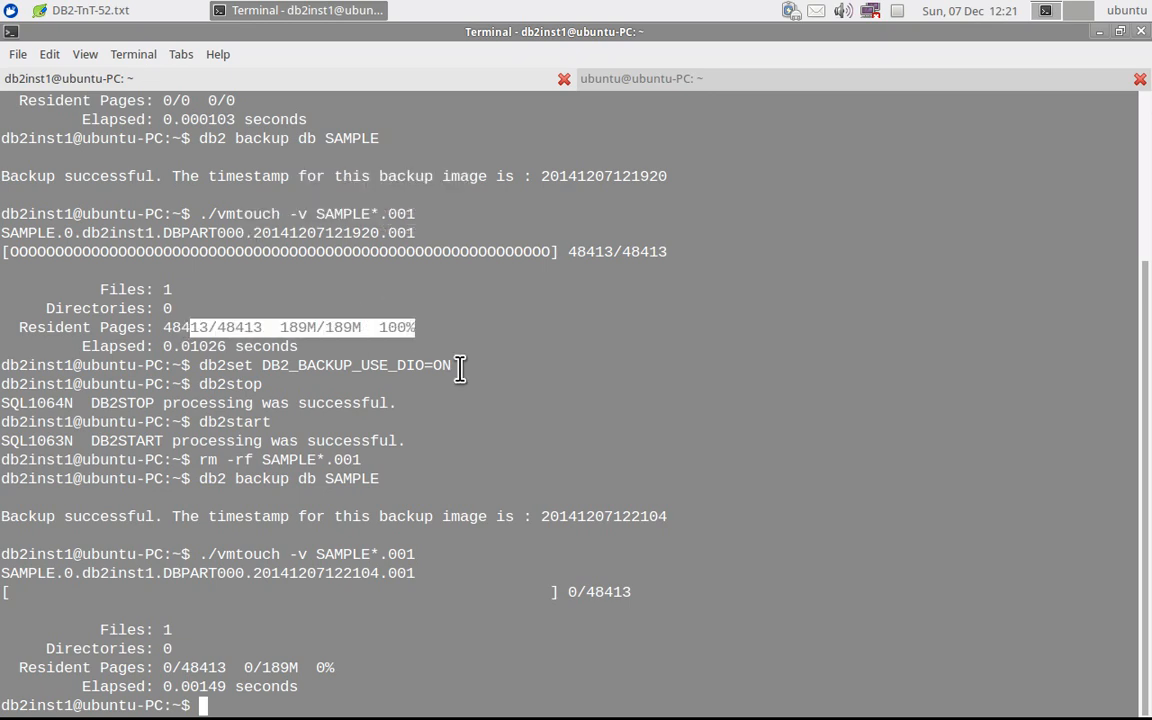
pyautogui.moveTo(336, 704)
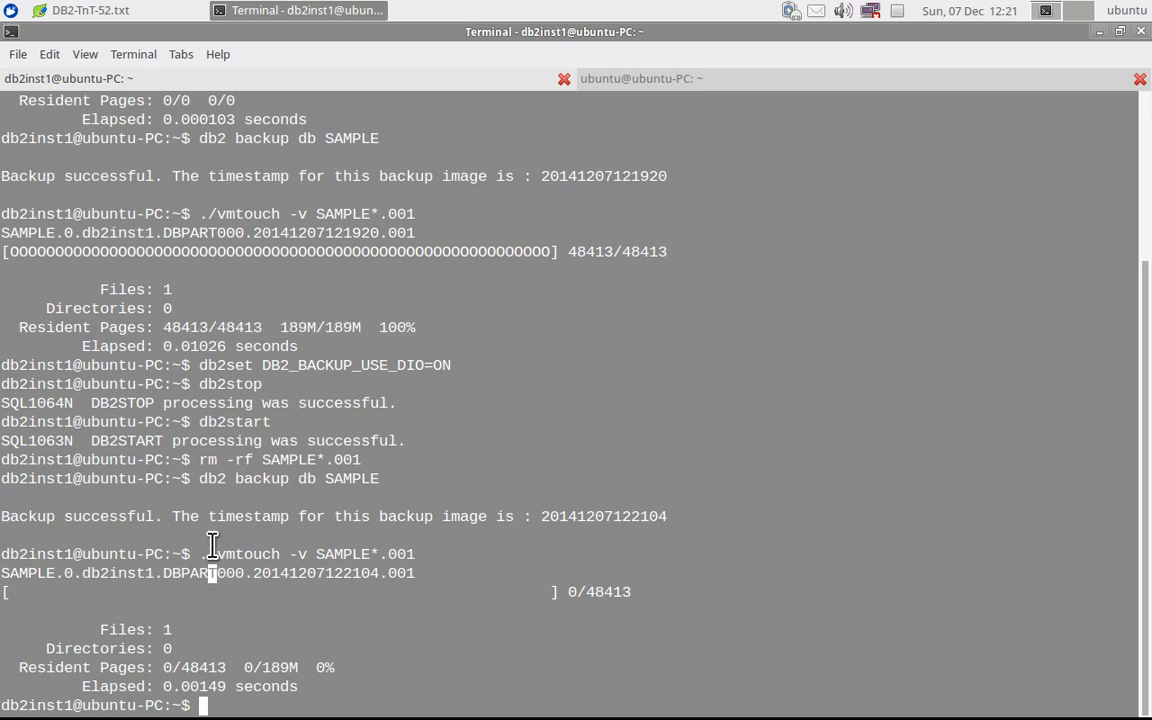
pyautogui.moveTo(244, 516); pyautogui.dragTo(576, 516)
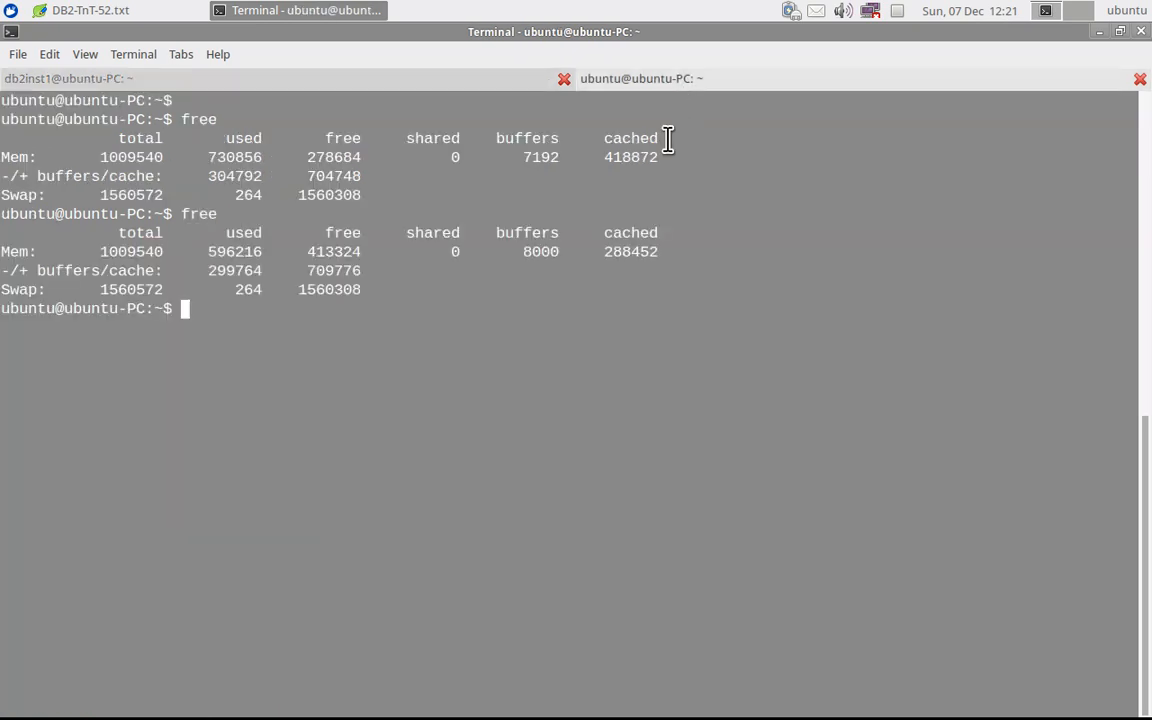
pyautogui.moveTo(650, 262)
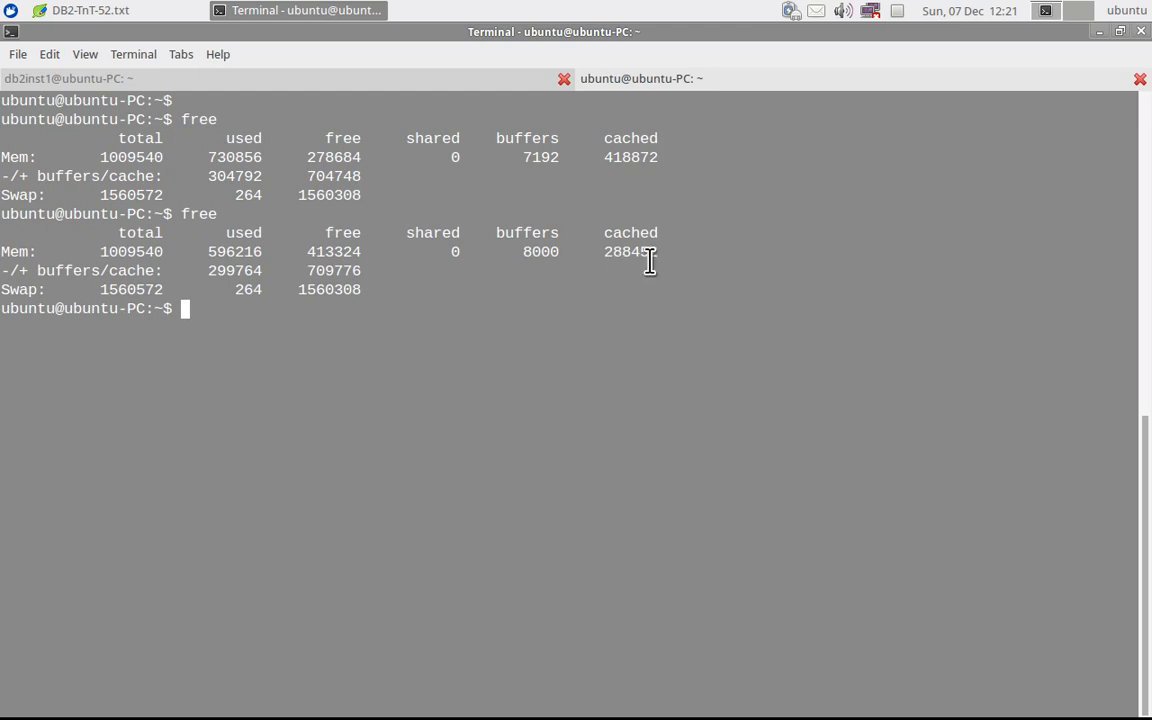
pyautogui.moveTo(678, 188)
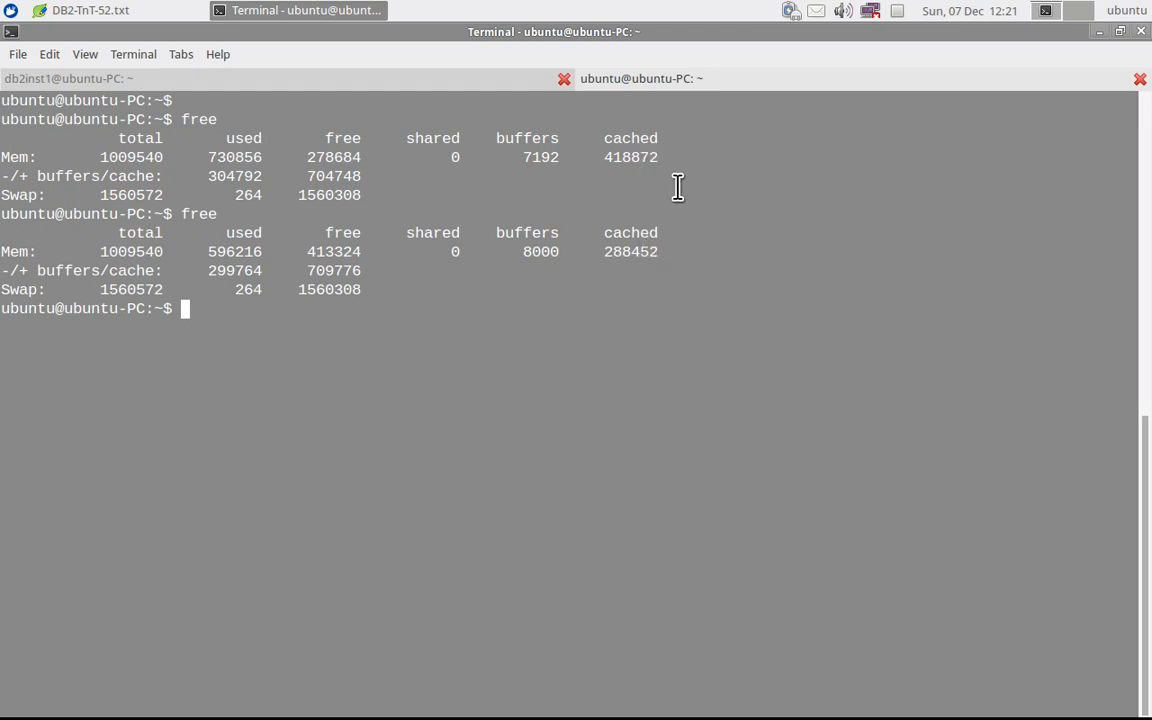
pyautogui.moveTo(720, 334)
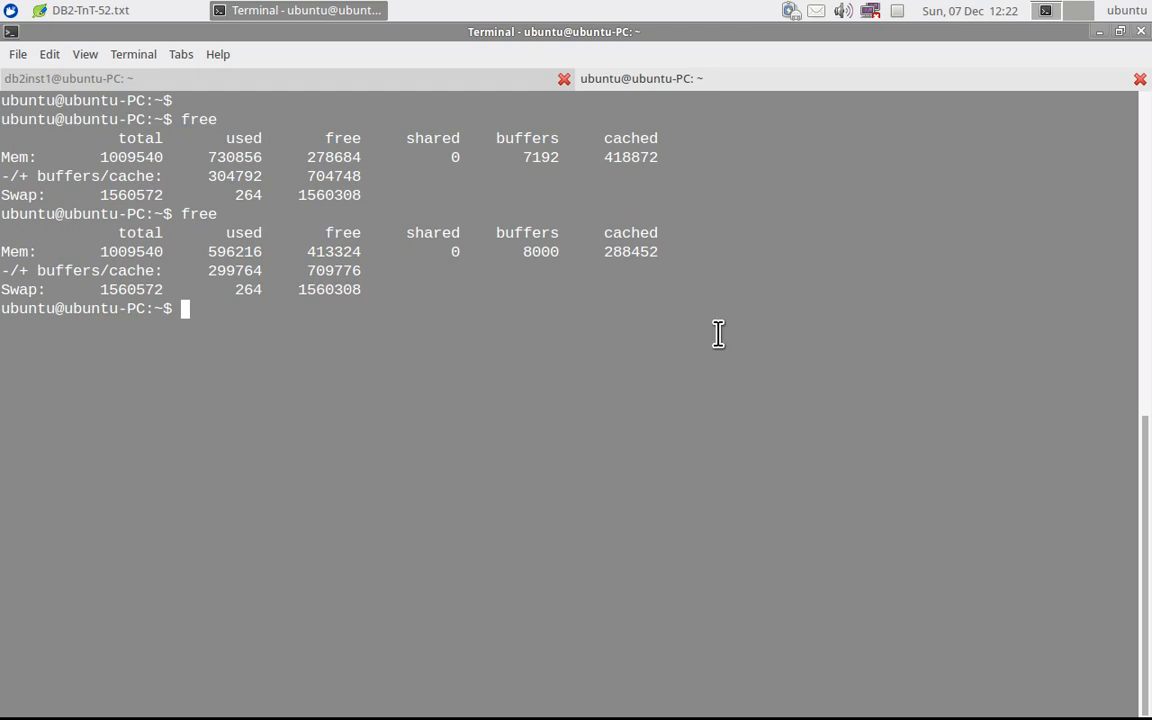